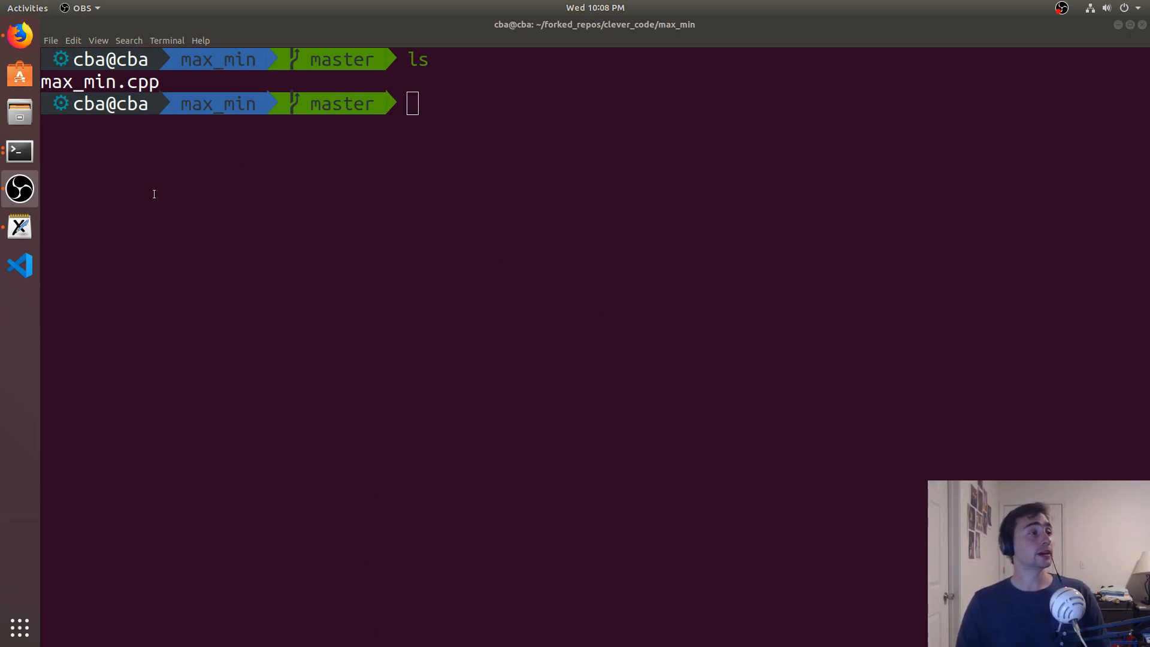
pyautogui.moveTo(226, 221)
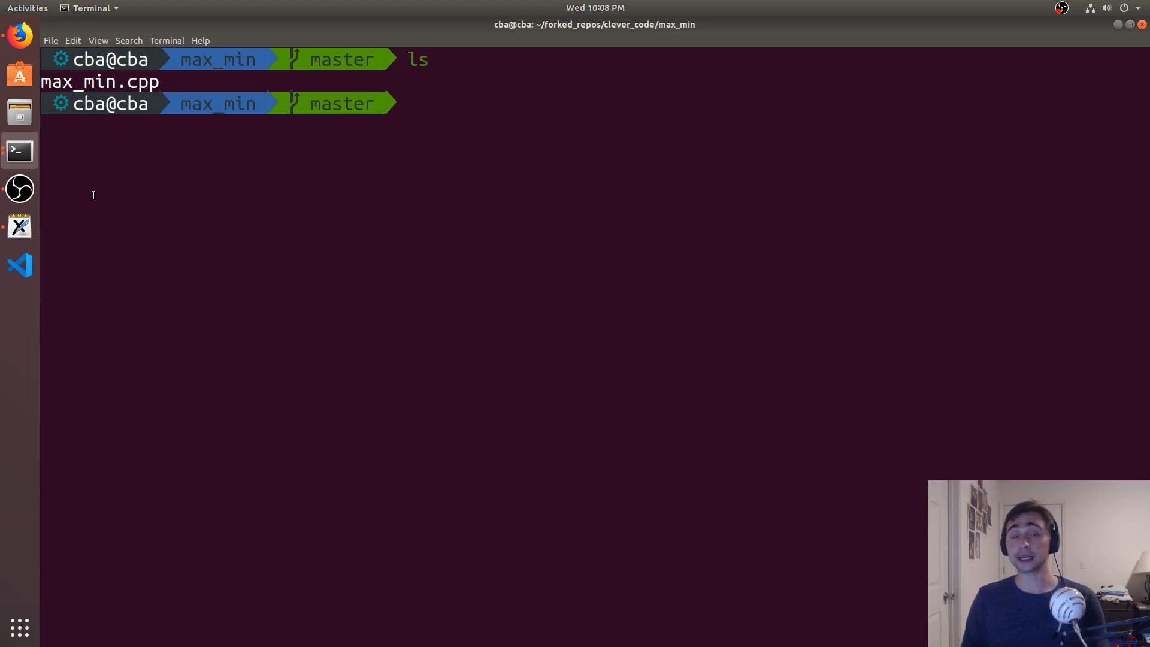
# Load max_min.cpp in vim and scroll to findRangeBad, highlighting abs in its loop body.
pyautogui.write('vim')
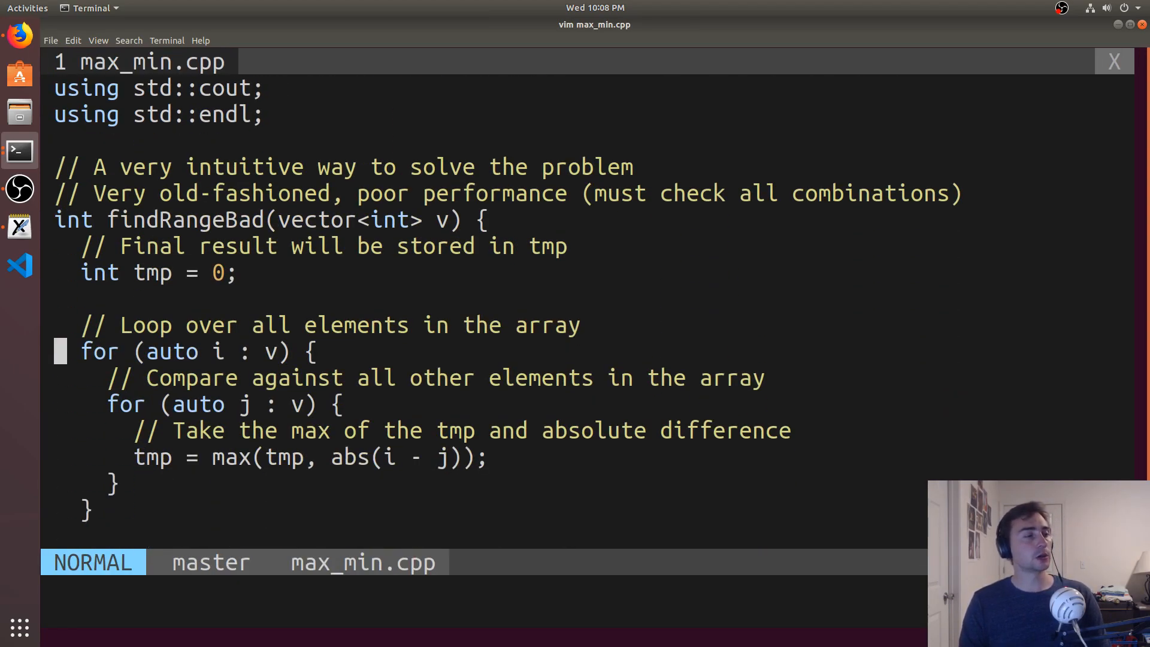
pyautogui.scroll(-3)
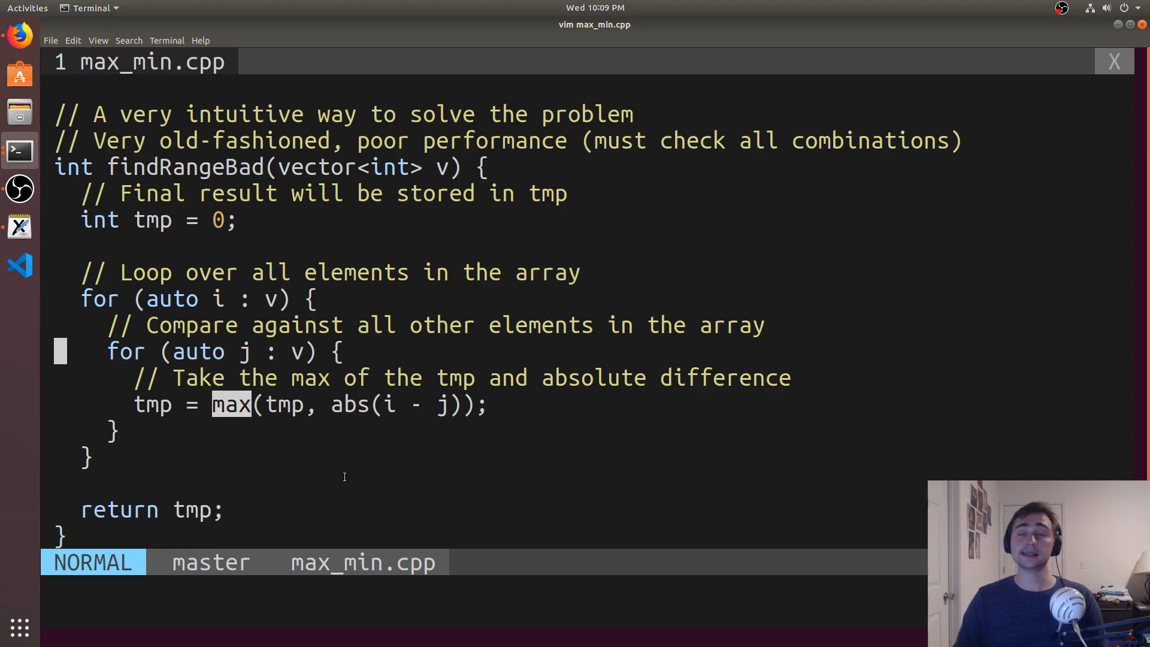
pyautogui.moveTo(268, 496)
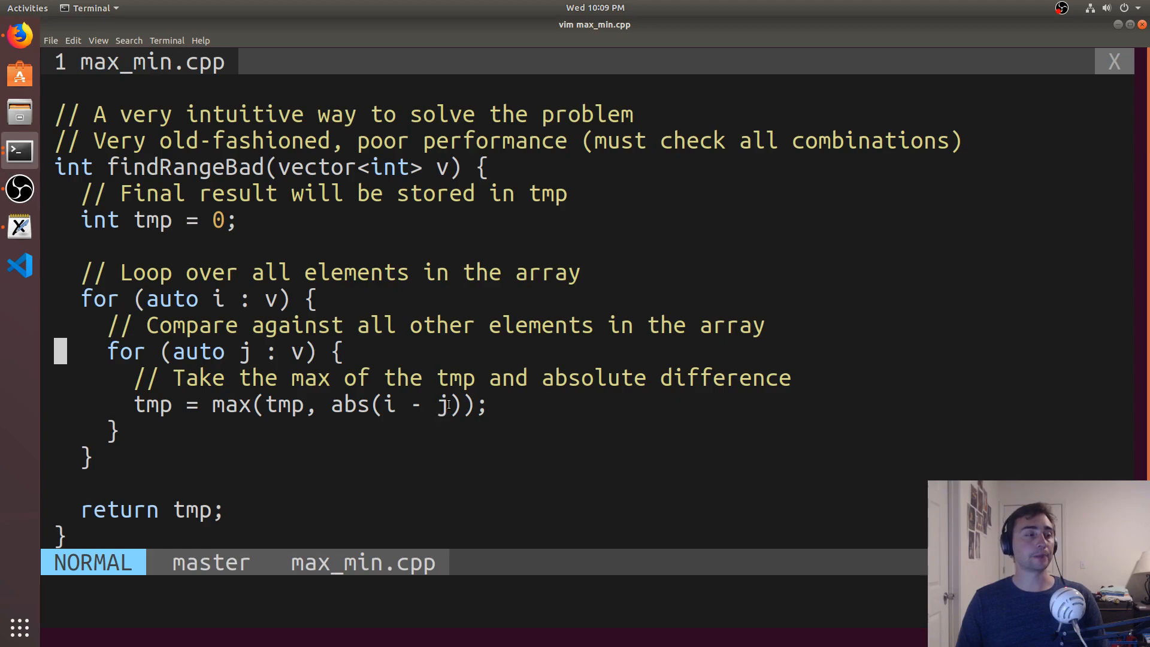
pyautogui.doubleClick(349, 405)
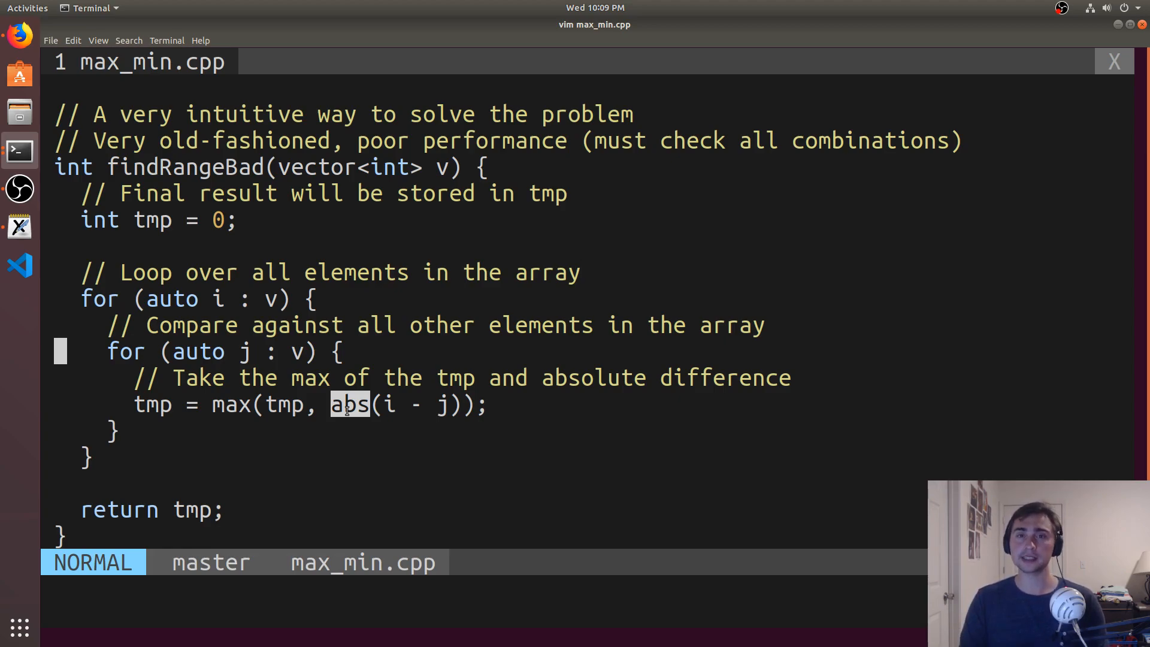
pyautogui.moveTo(481, 186)
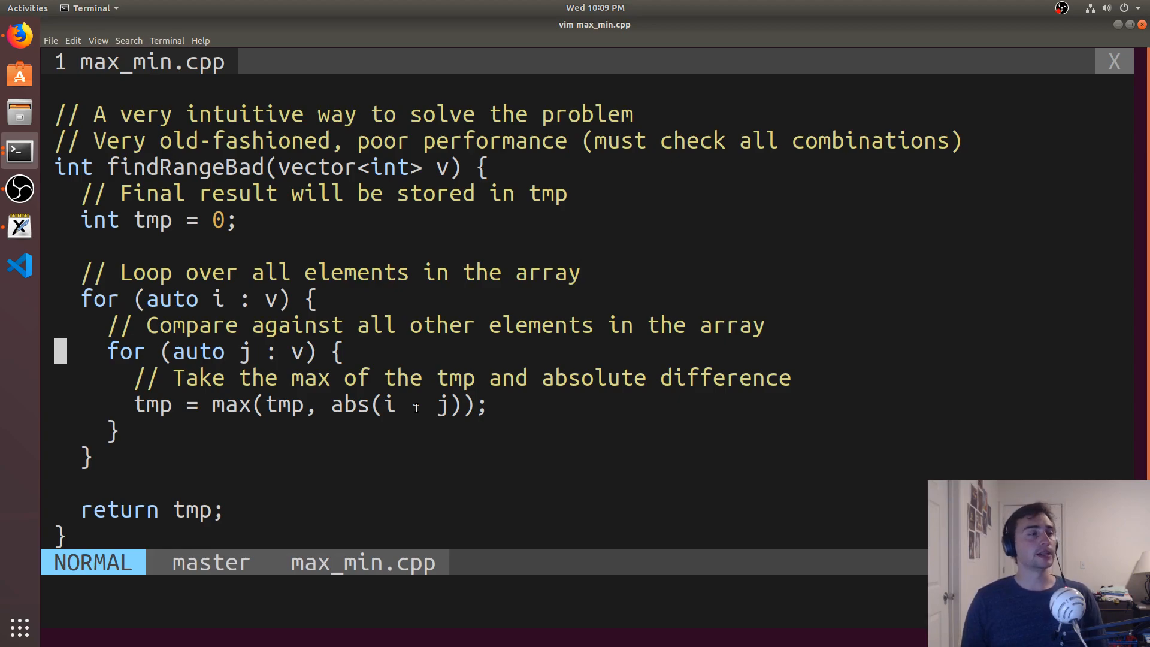
pyautogui.write('-')
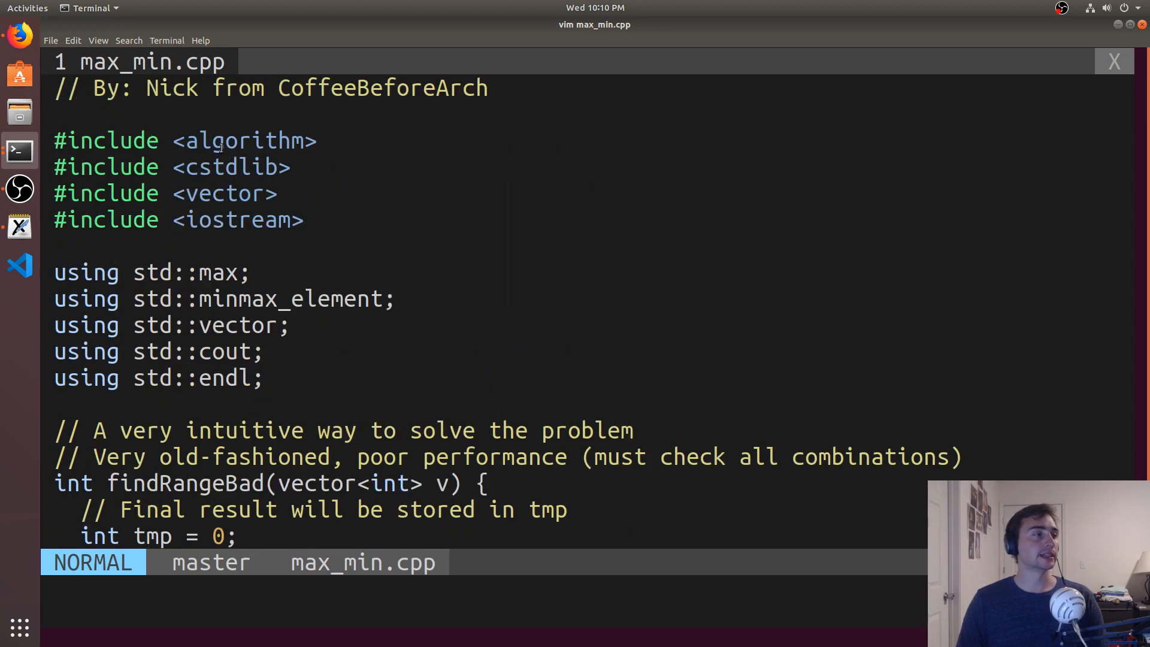
pyautogui.scroll(-3)
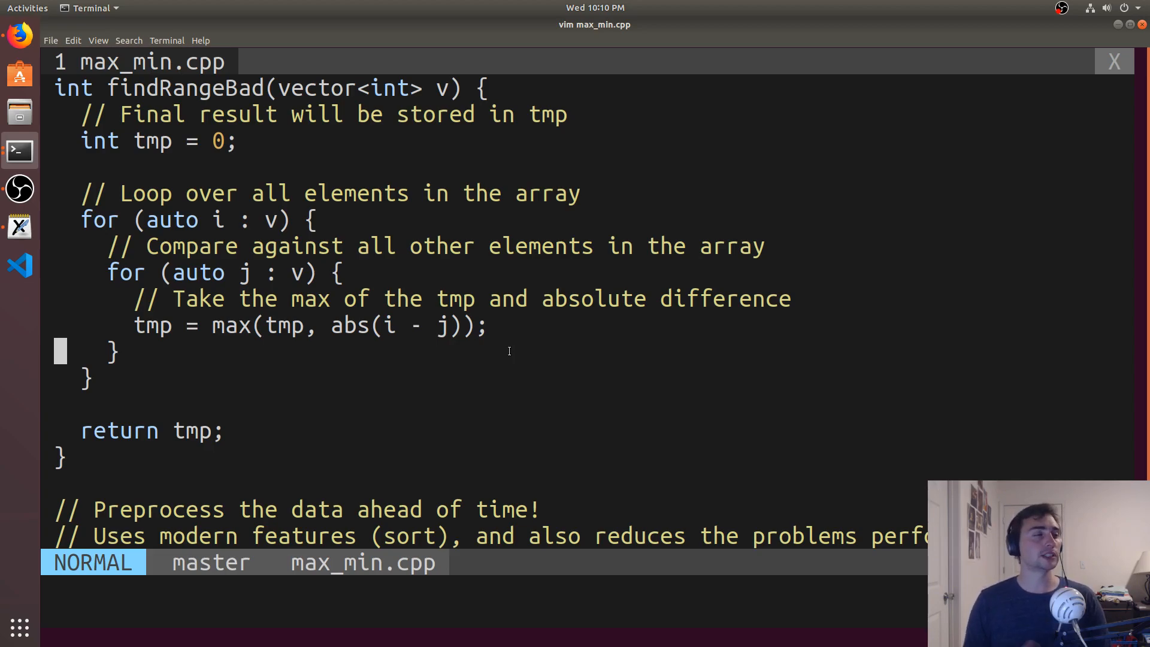
pyautogui.moveTo(96, 207)
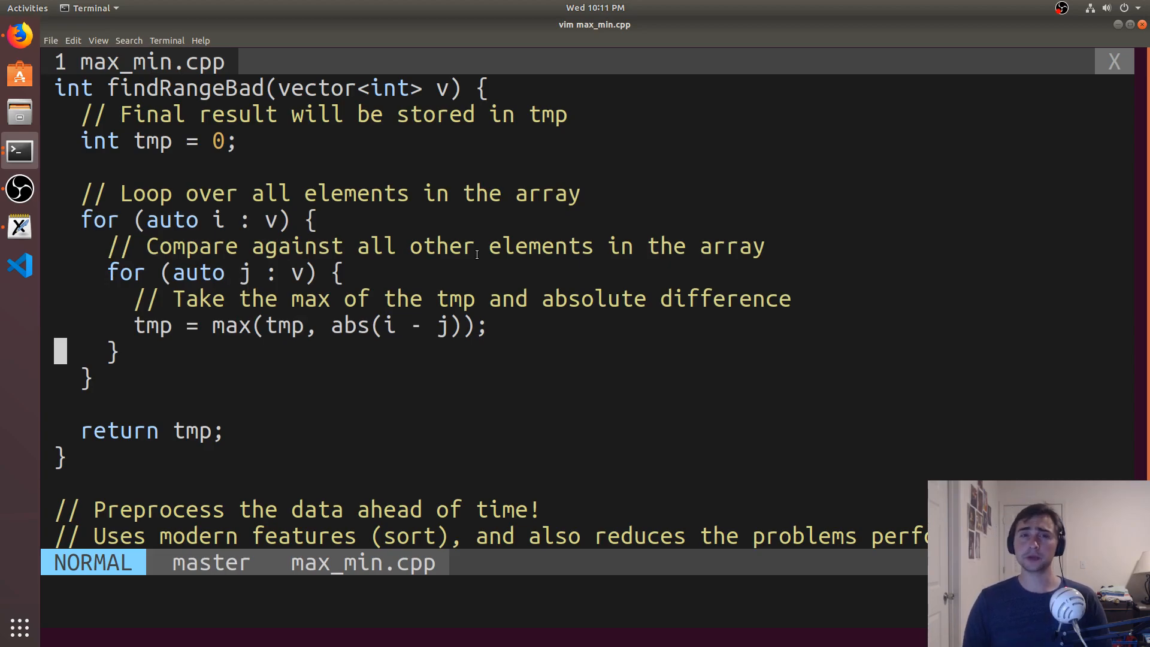
pyautogui.click(19, 35)
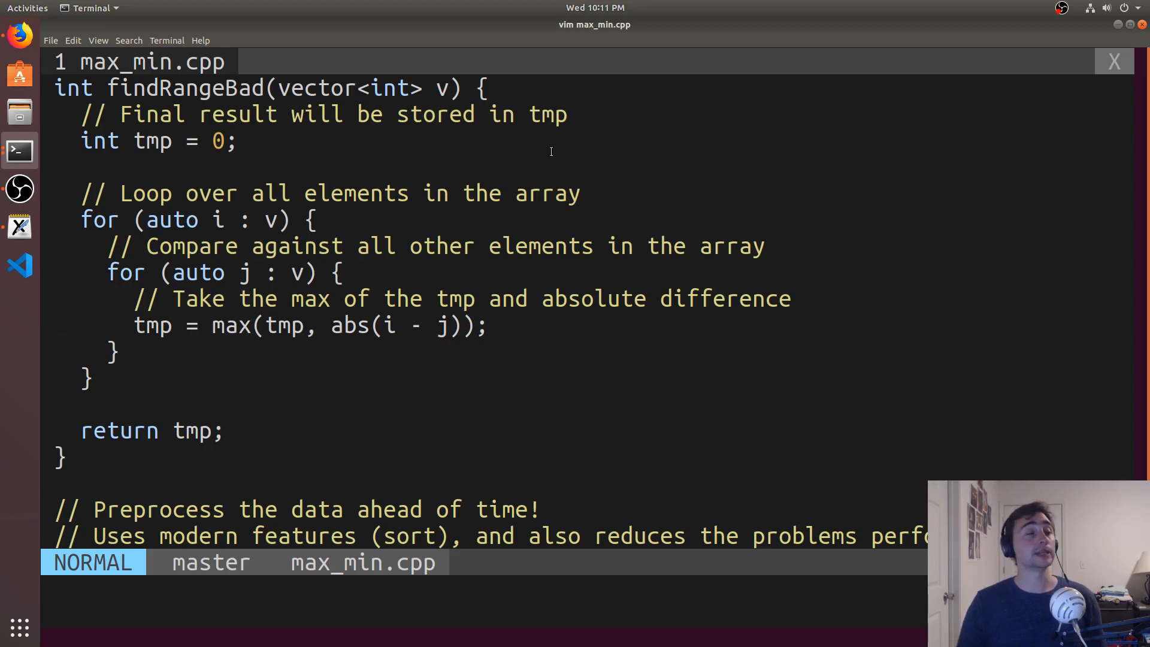
pyautogui.moveTo(554, 407)
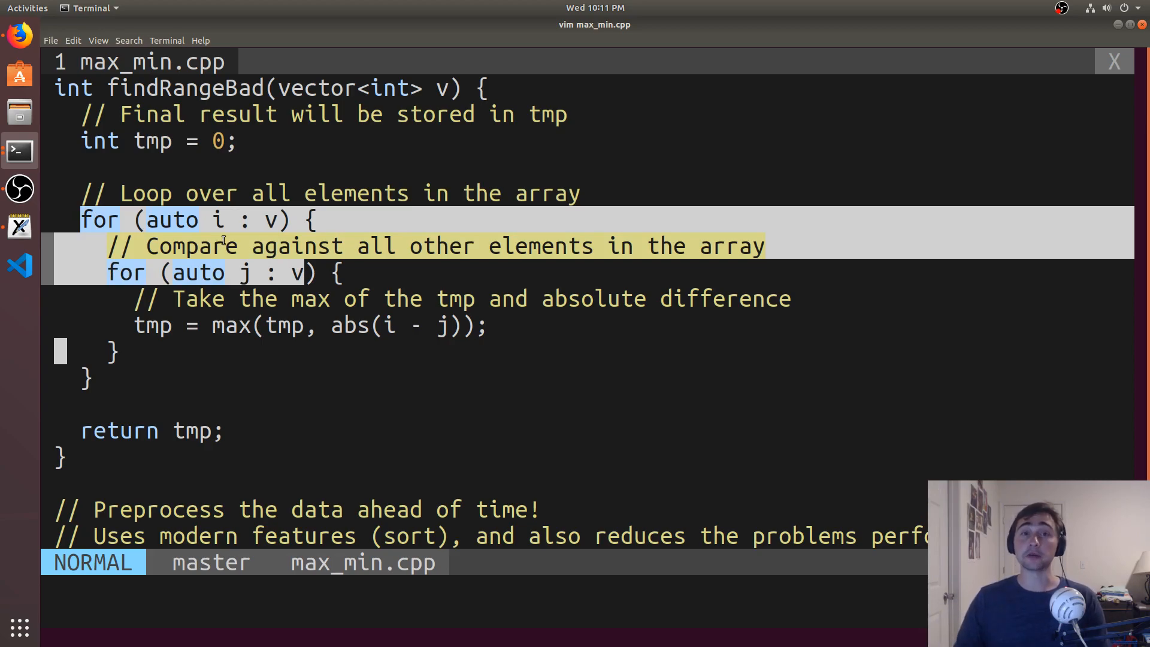
pyautogui.press('Escape')
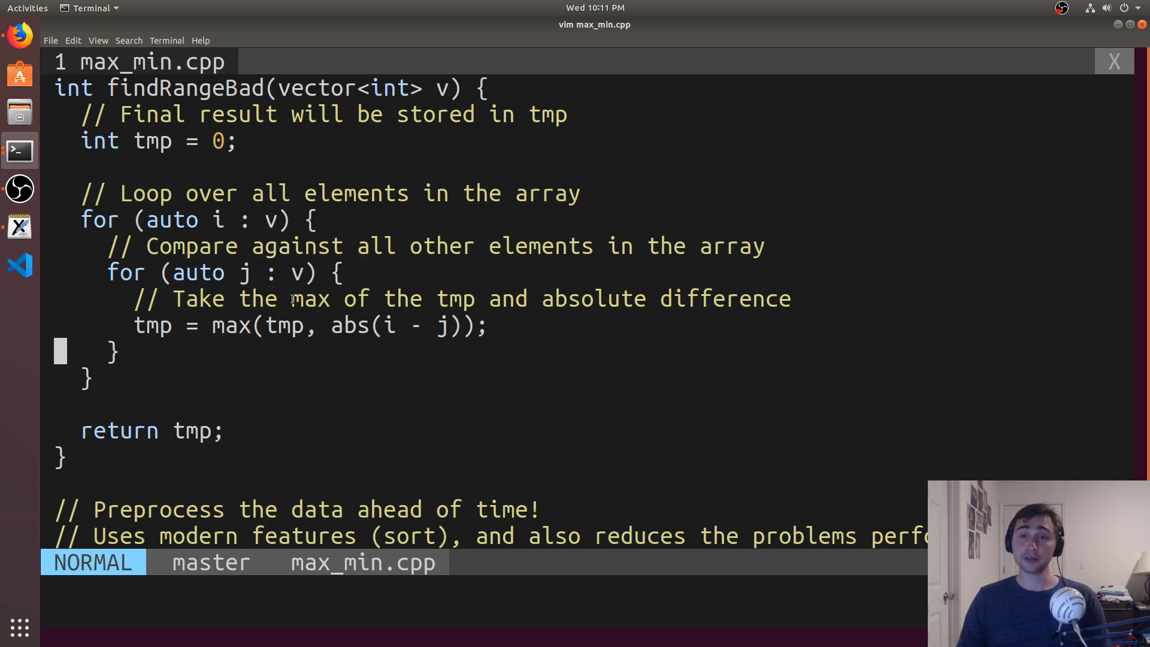
pyautogui.scroll(-3)
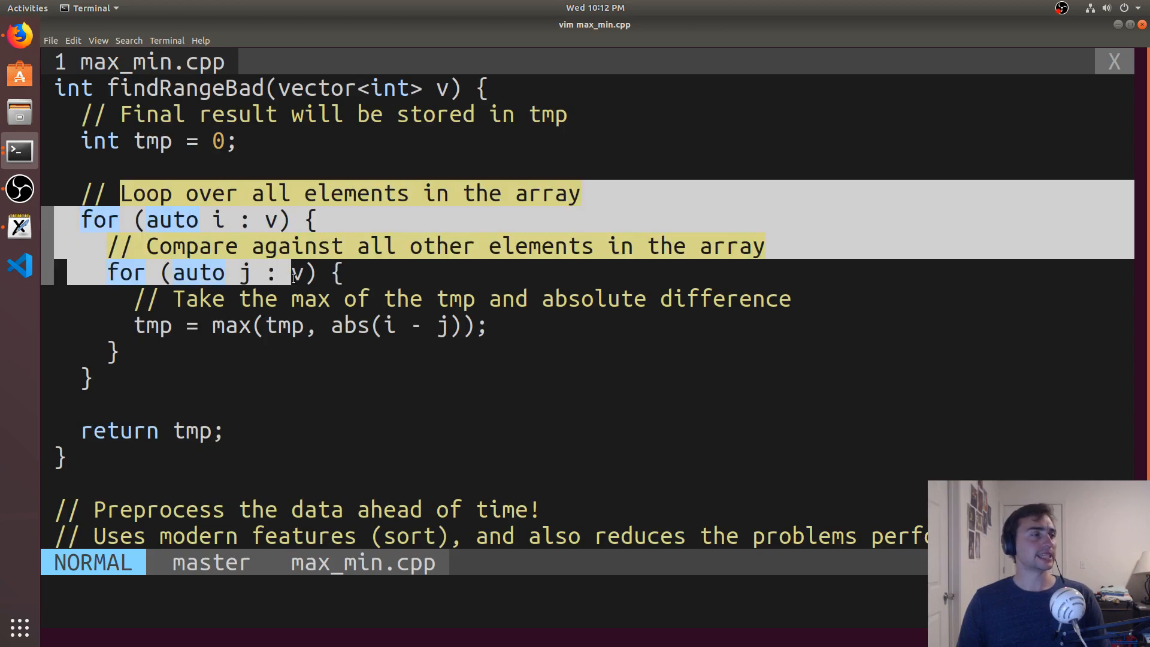
pyautogui.scroll(-3)
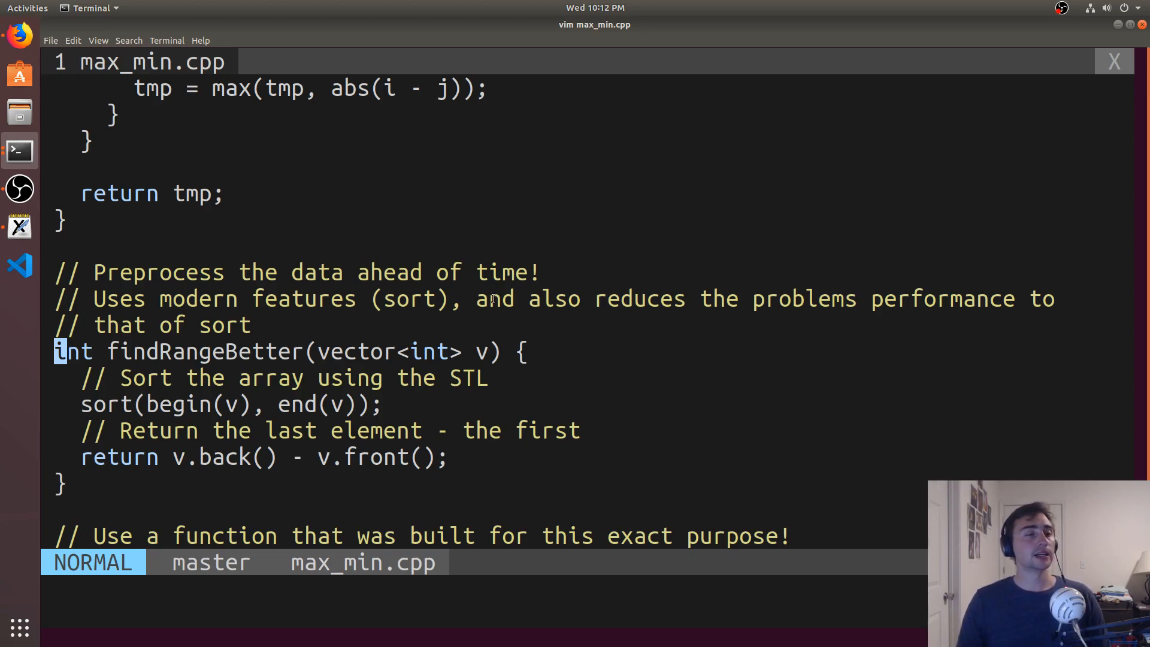
pyautogui.moveTo(828, 230)
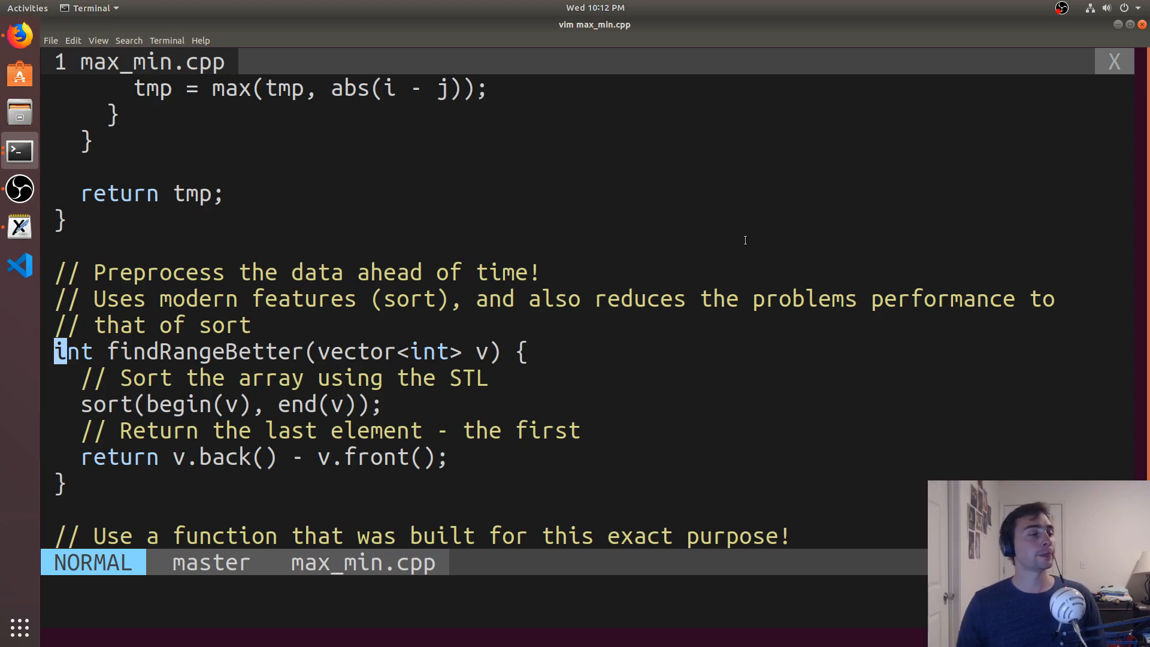
pyautogui.moveTo(87, 321)
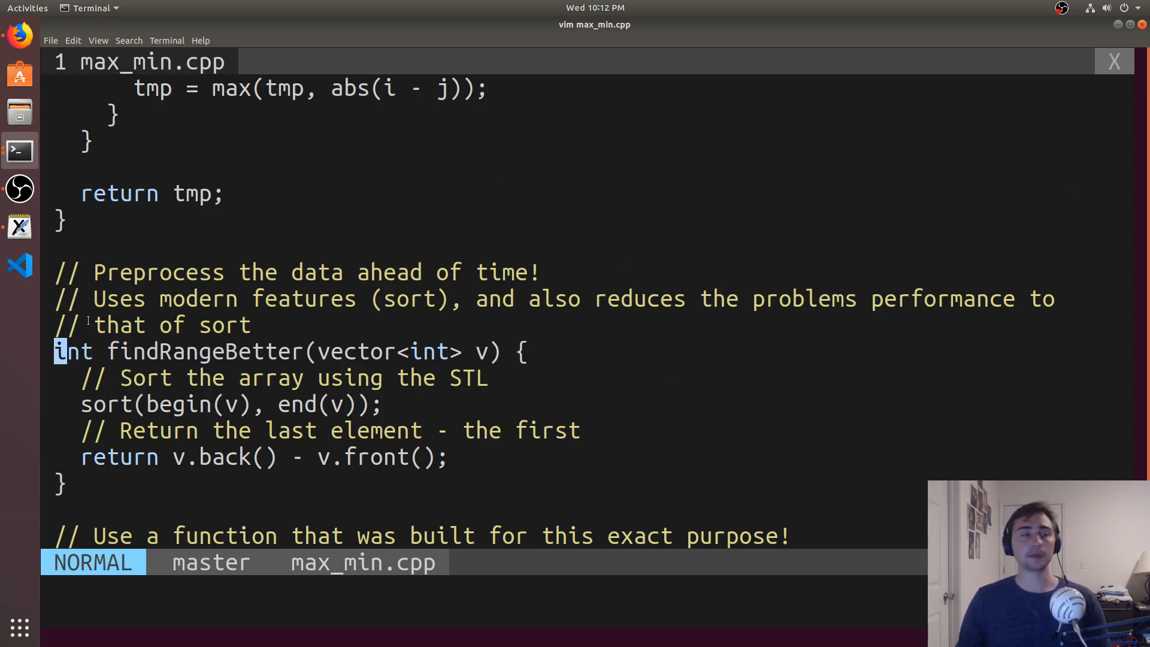
pyautogui.moveTo(527, 310)
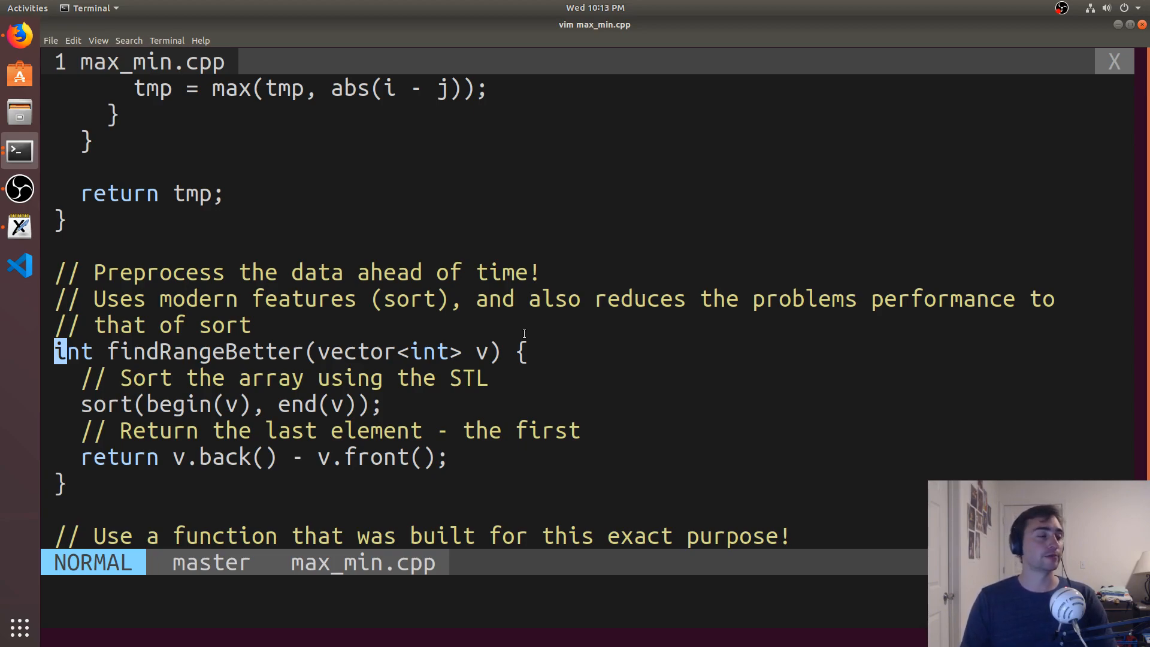
pyautogui.scroll(-3)
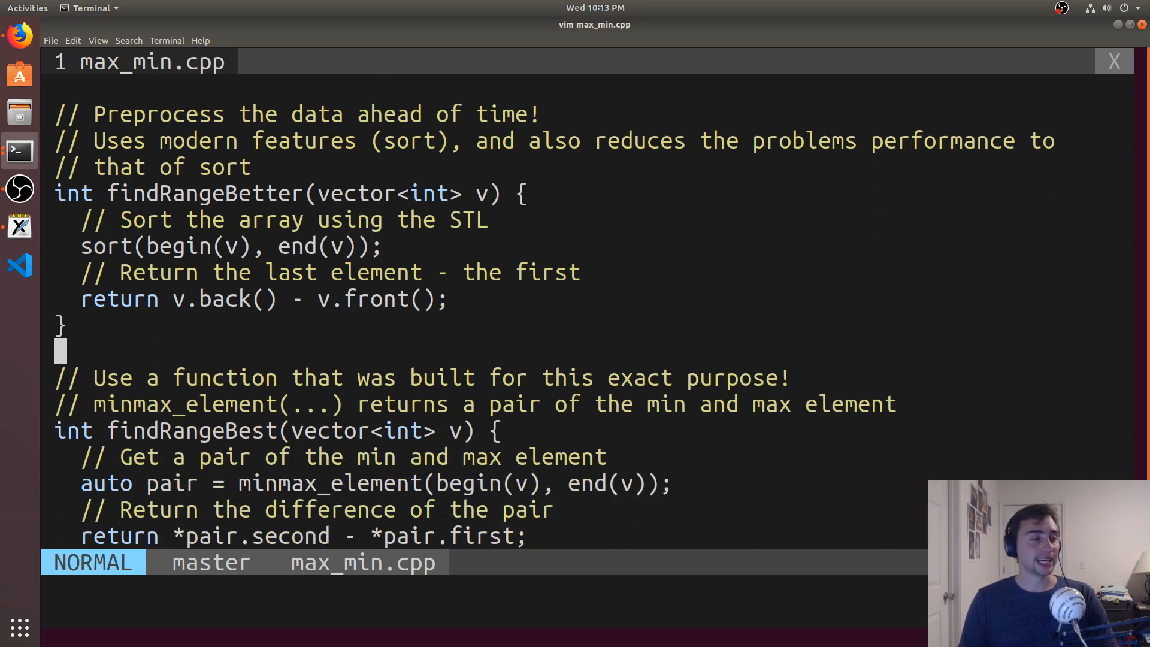
# Scroll down to the findRangeBest function that uses std::minmax_element.
pyautogui.scroll(-3)
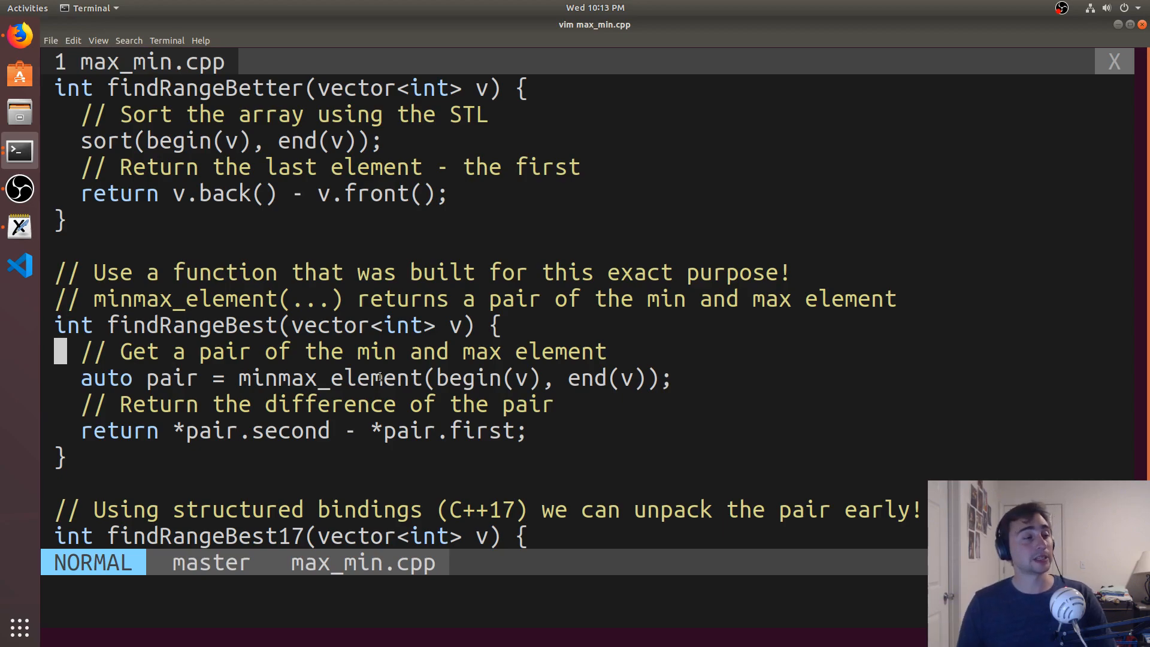
pyautogui.moveTo(9, 155)
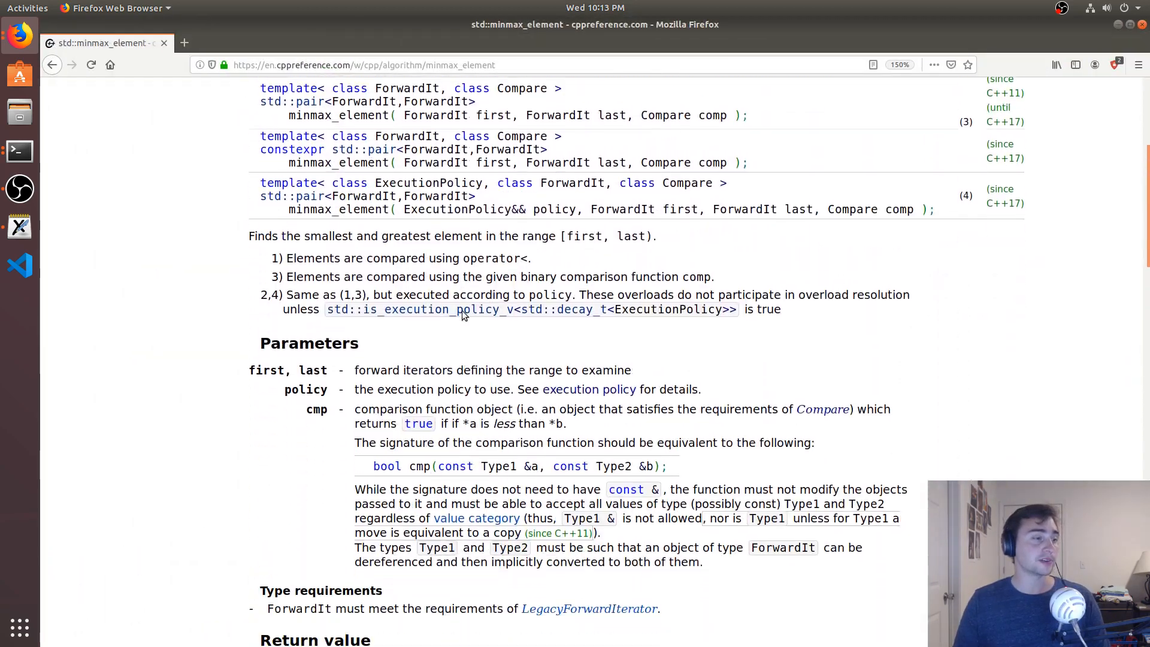
# Scroll the cppreference minmax_element page to its Return value and Complexity sections.
pyautogui.scroll(-3)
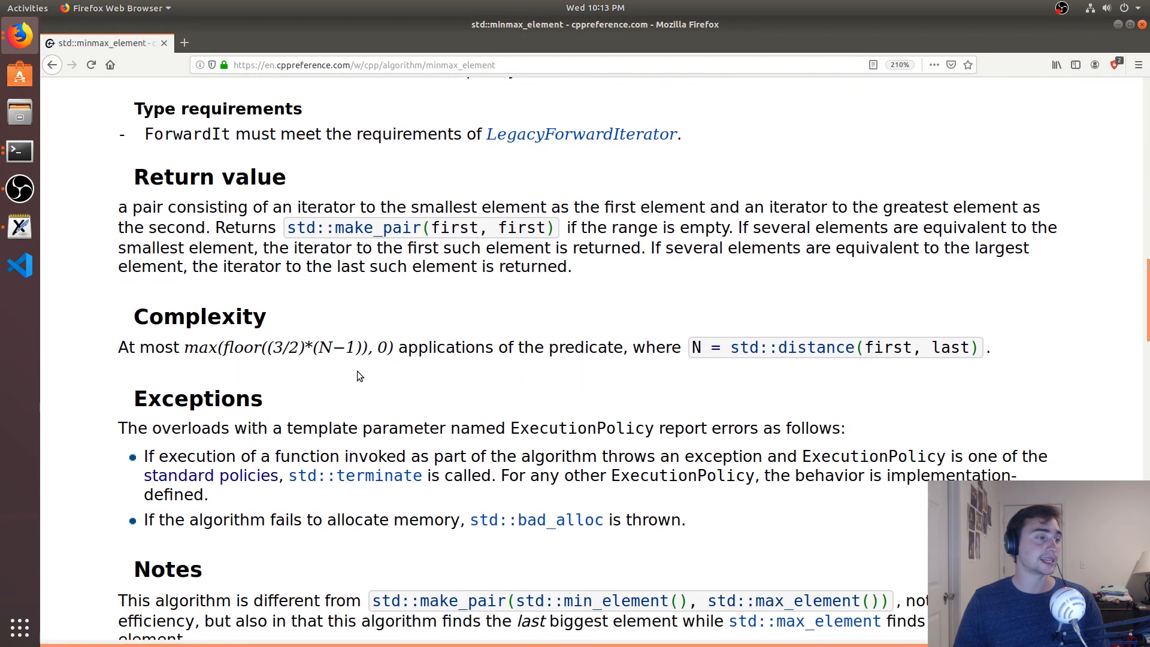
pyautogui.scroll(-3)
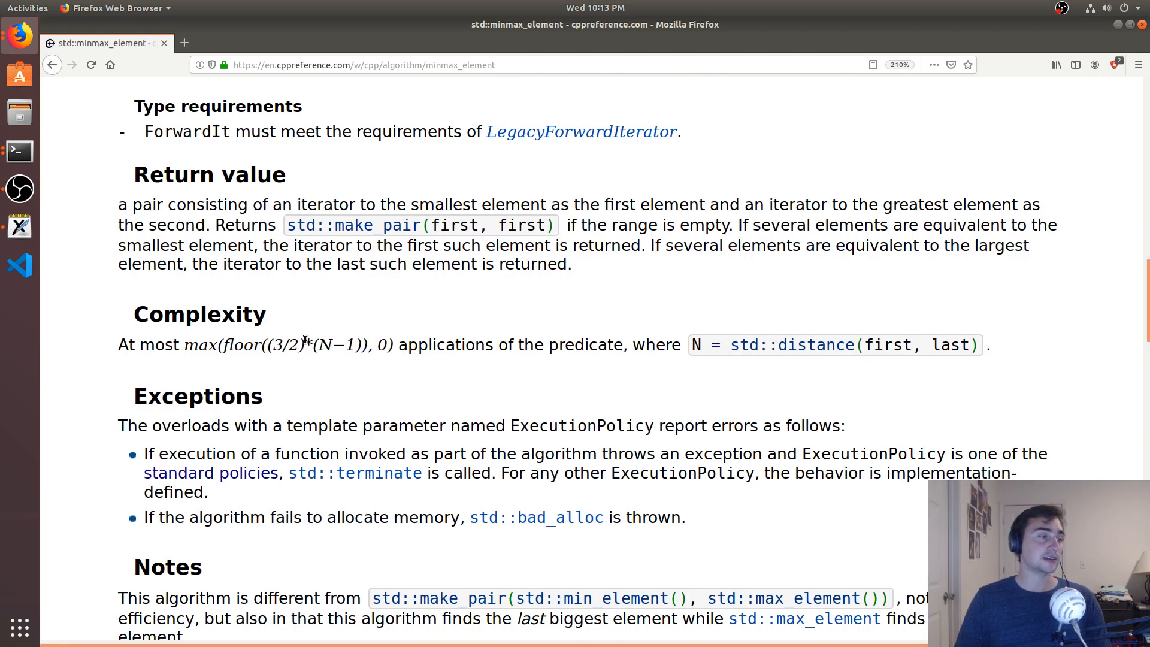
pyautogui.moveTo(349, 344)
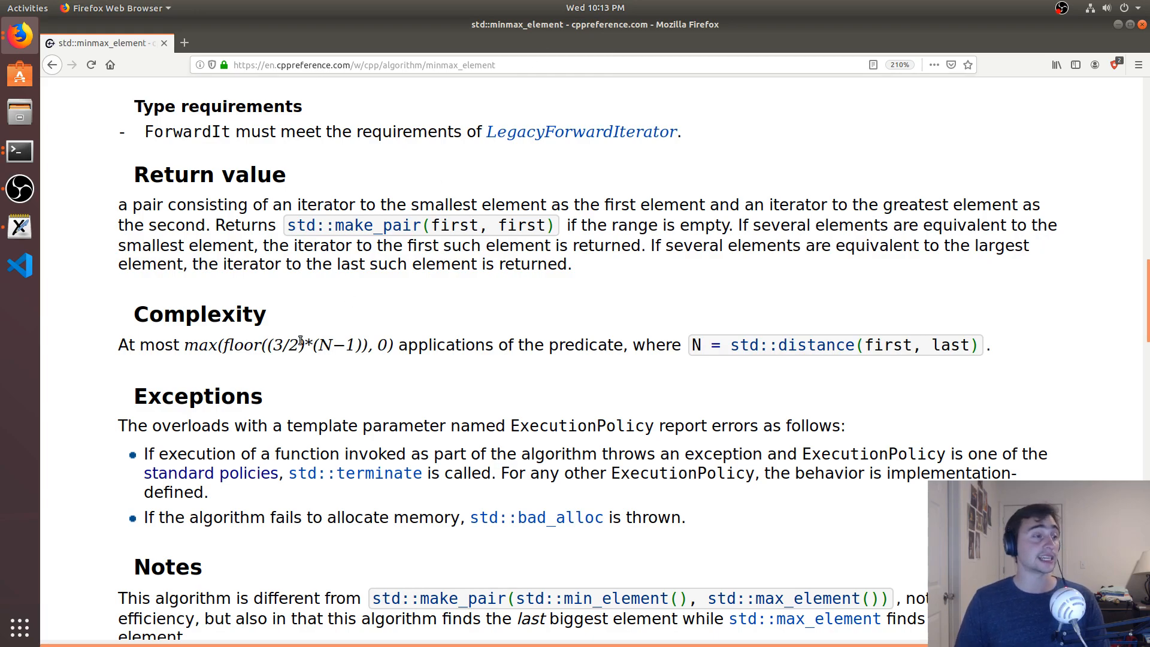
pyautogui.moveTo(342, 336)
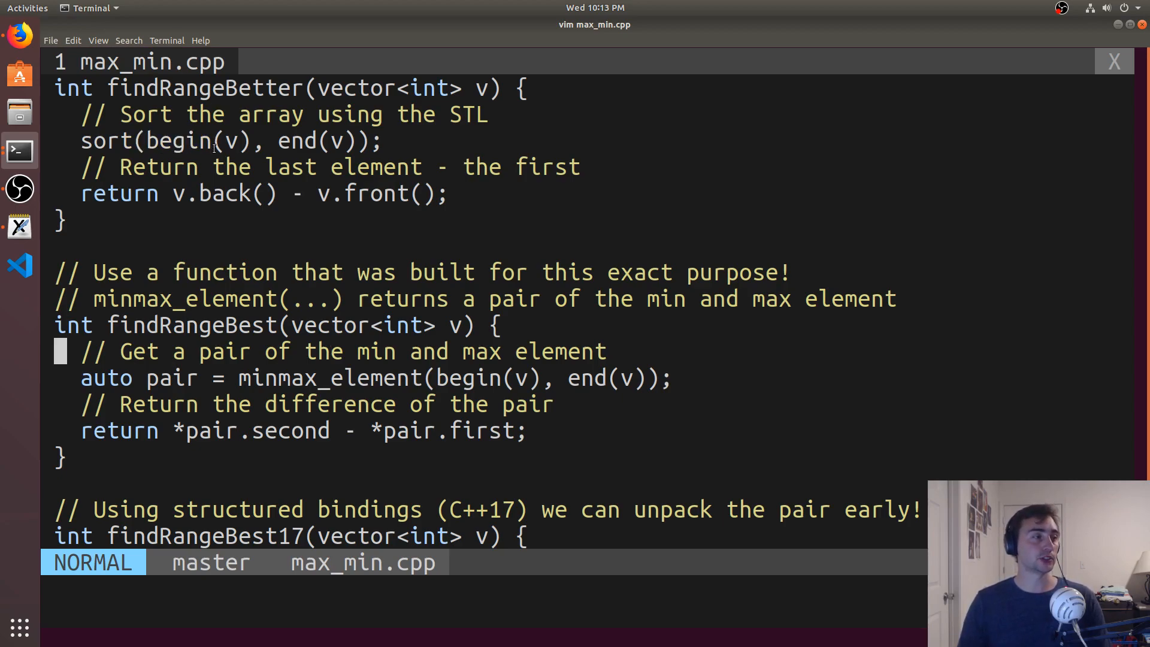
pyautogui.doubleClick(360, 194)
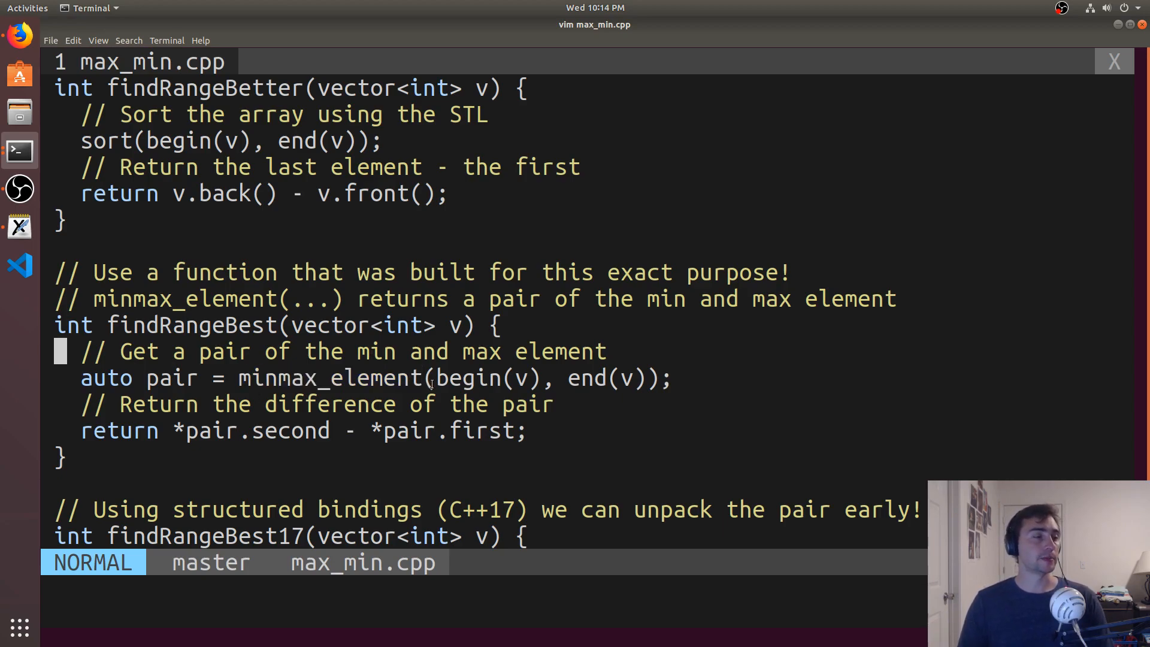
pyautogui.doubleClick(586, 377)
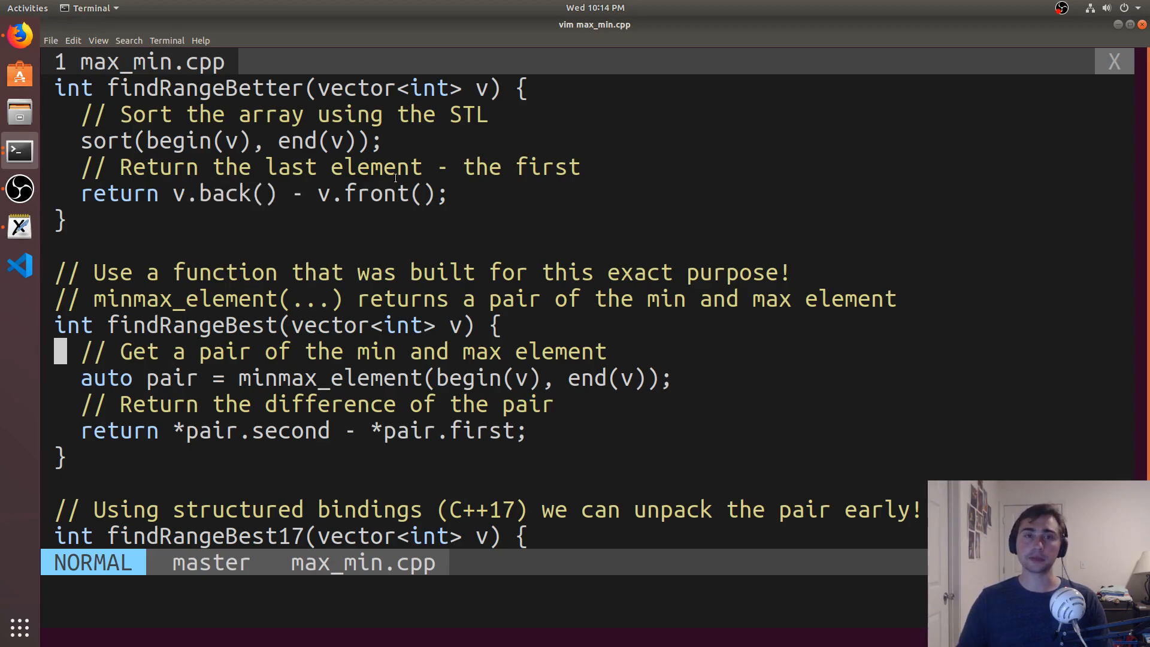
pyautogui.moveTo(421, 234)
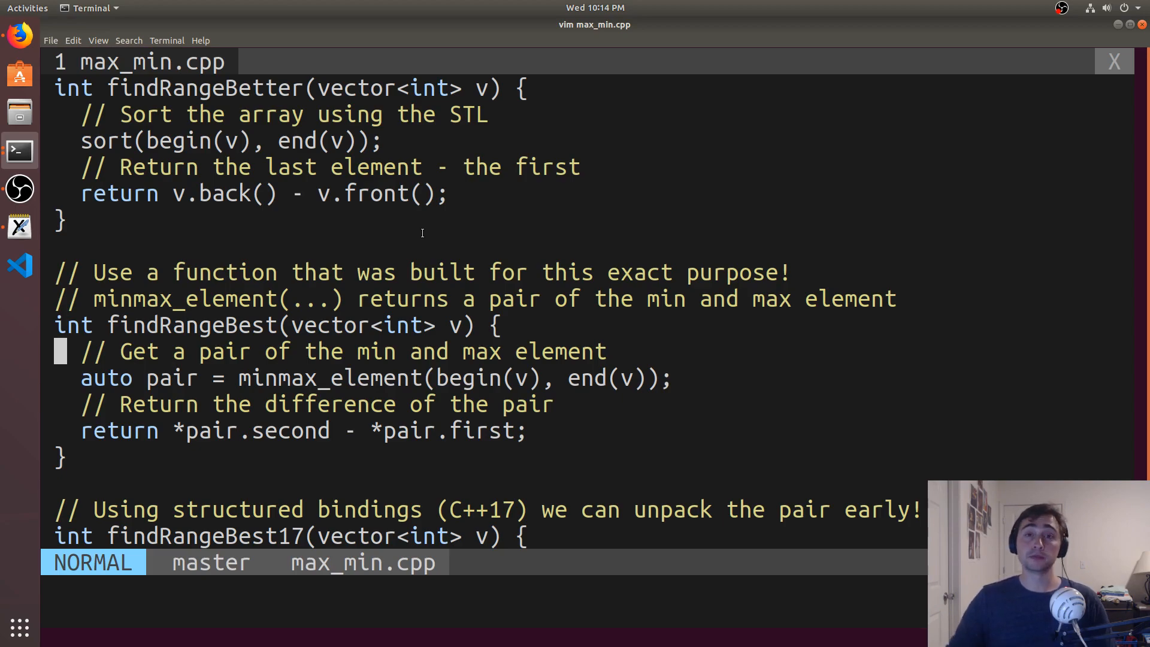
pyautogui.scroll(-3)
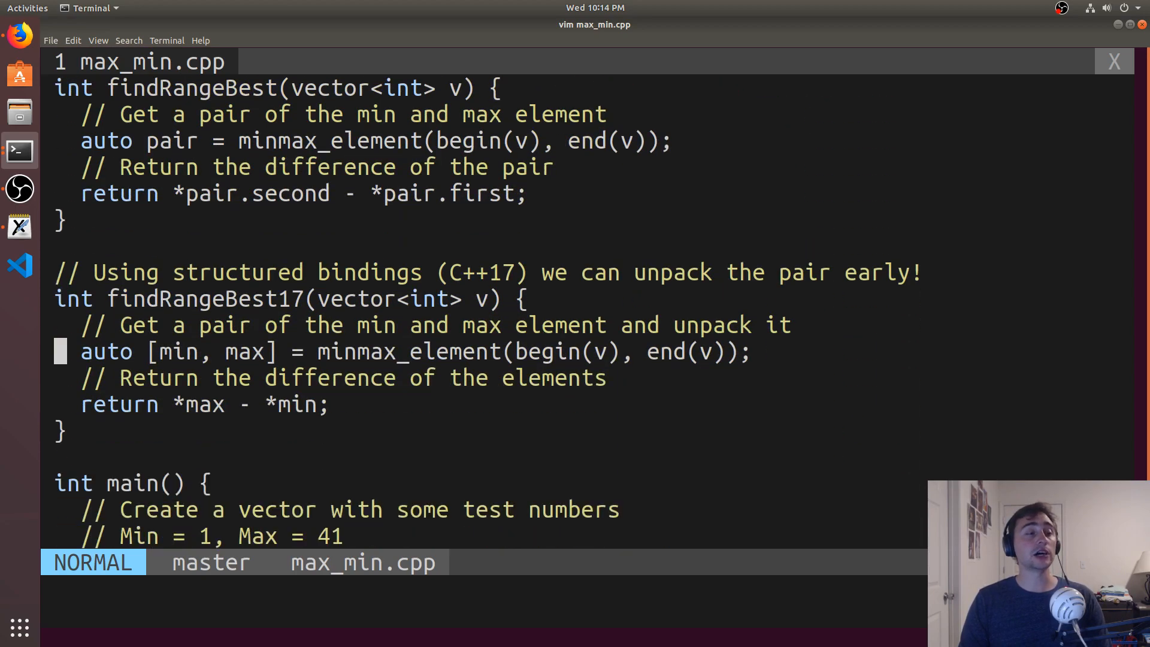
pyautogui.scroll(-3)
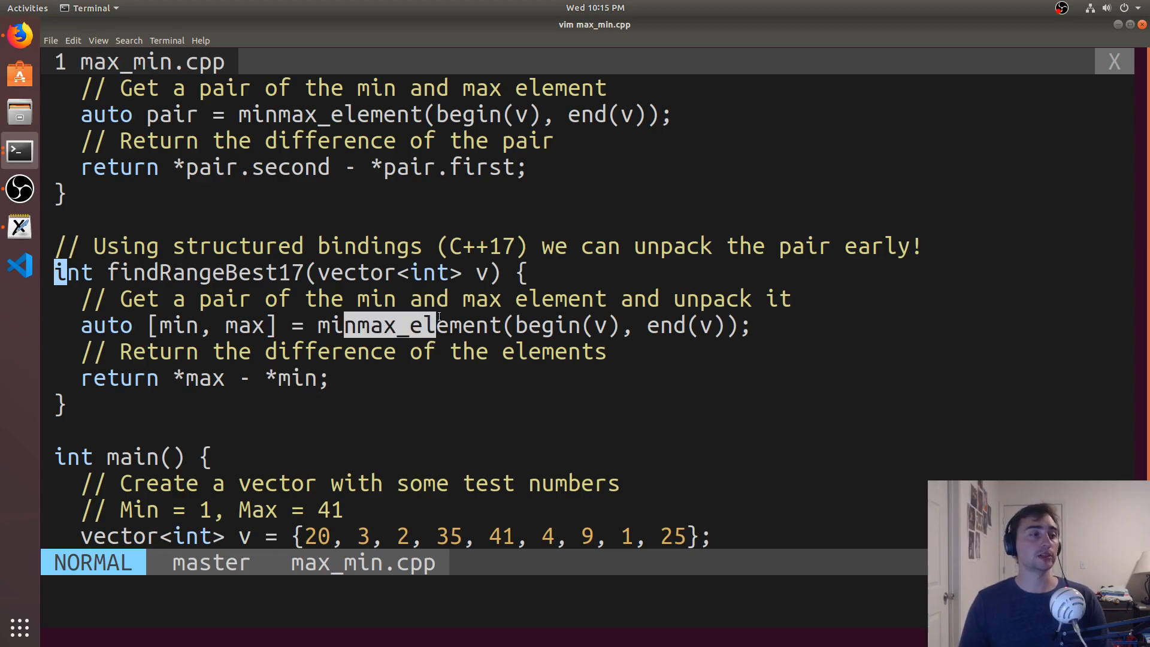
pyautogui.scroll(-3)
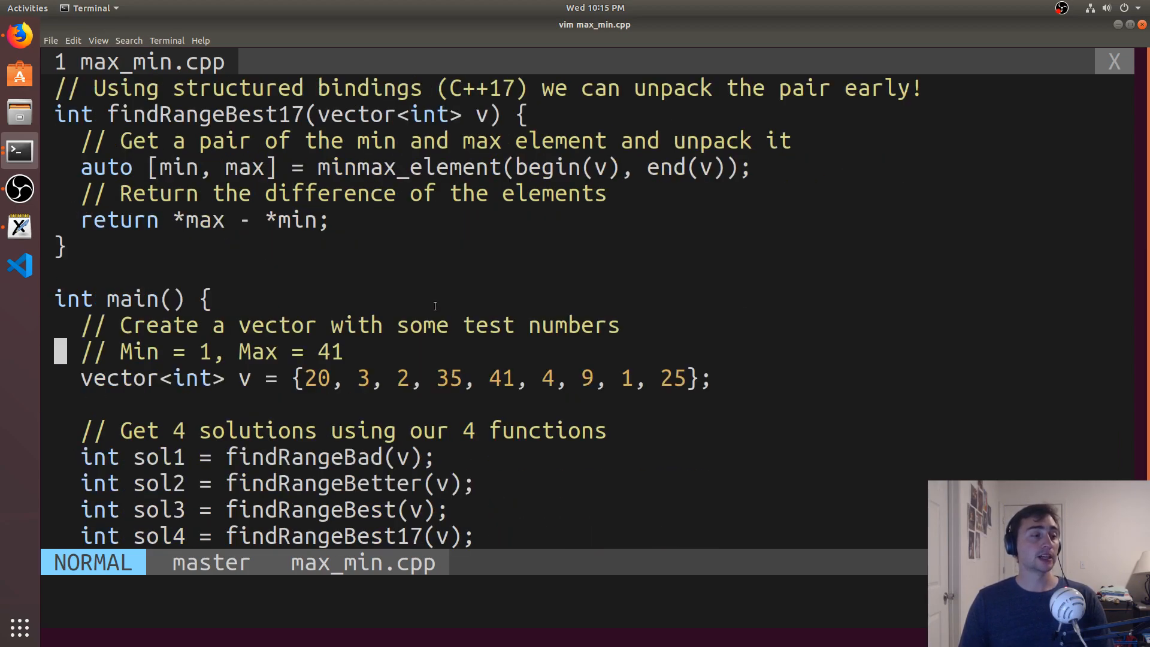
pyautogui.scroll(-3)
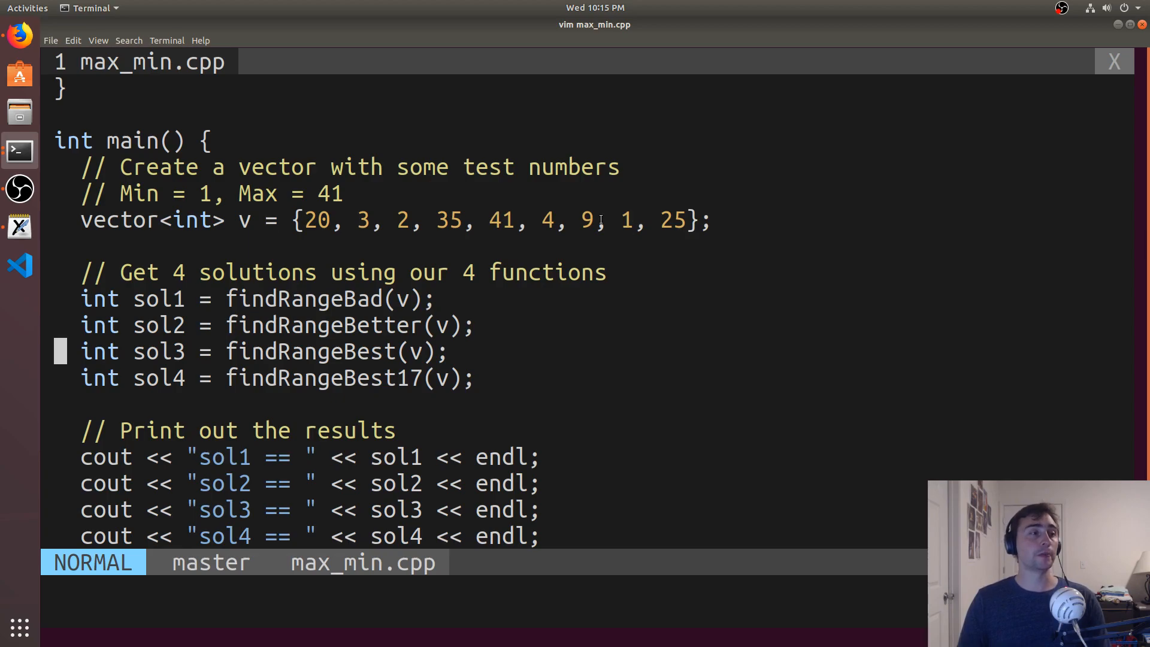
# Save all buffers with :wa and compile max_min.cpp into max_min using g++ --std=c++17.
pyautogui.write(':wa')
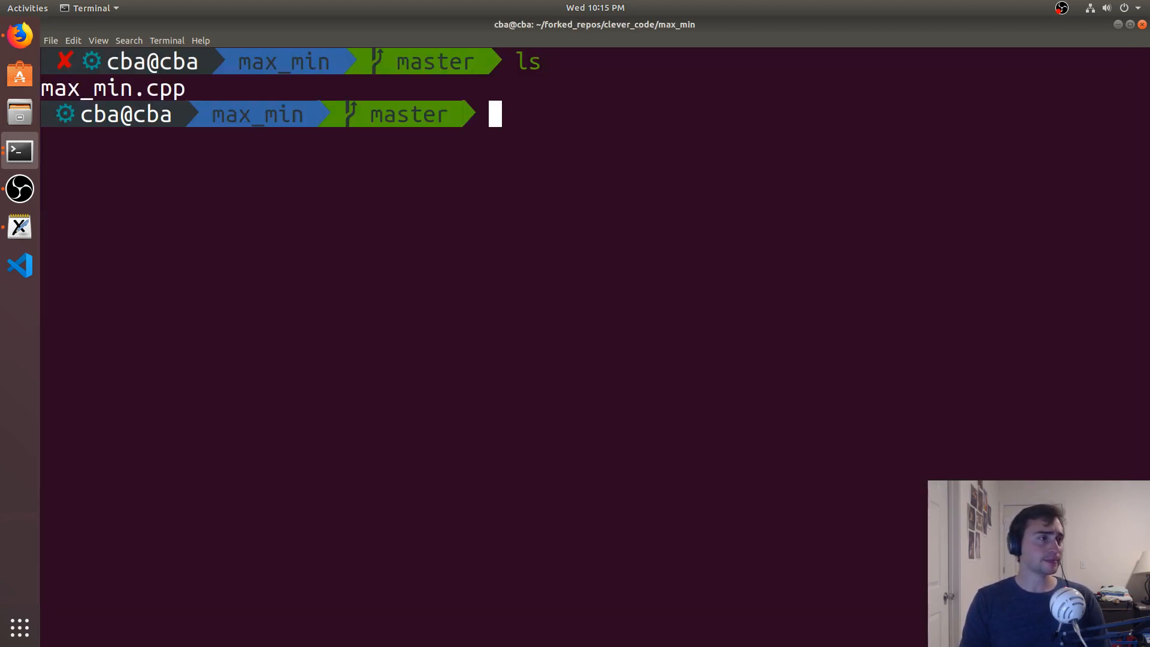
pyautogui.write('g++ max_min.cpp')
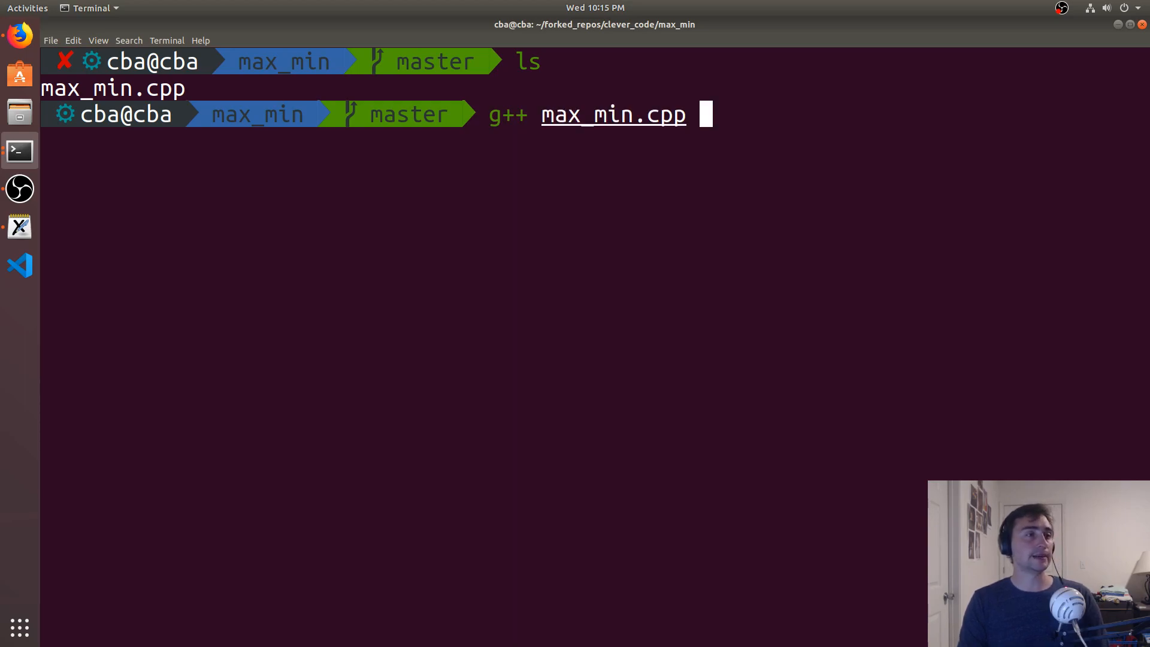
pyautogui.write('-o m')
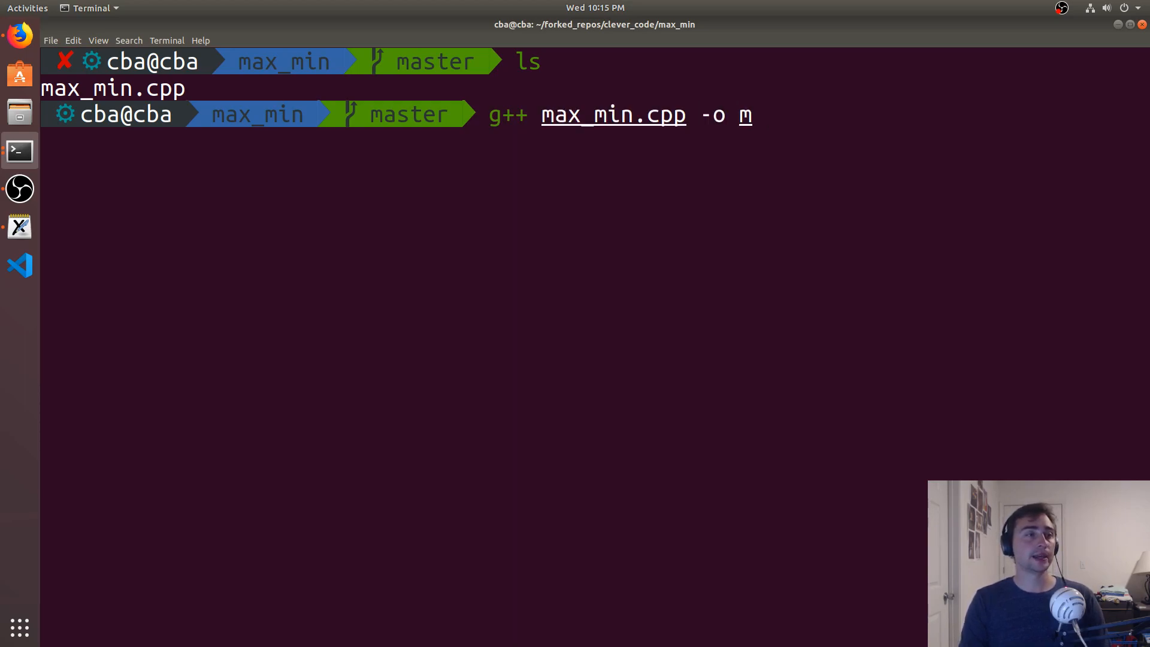
pyautogui.write('ax_min')
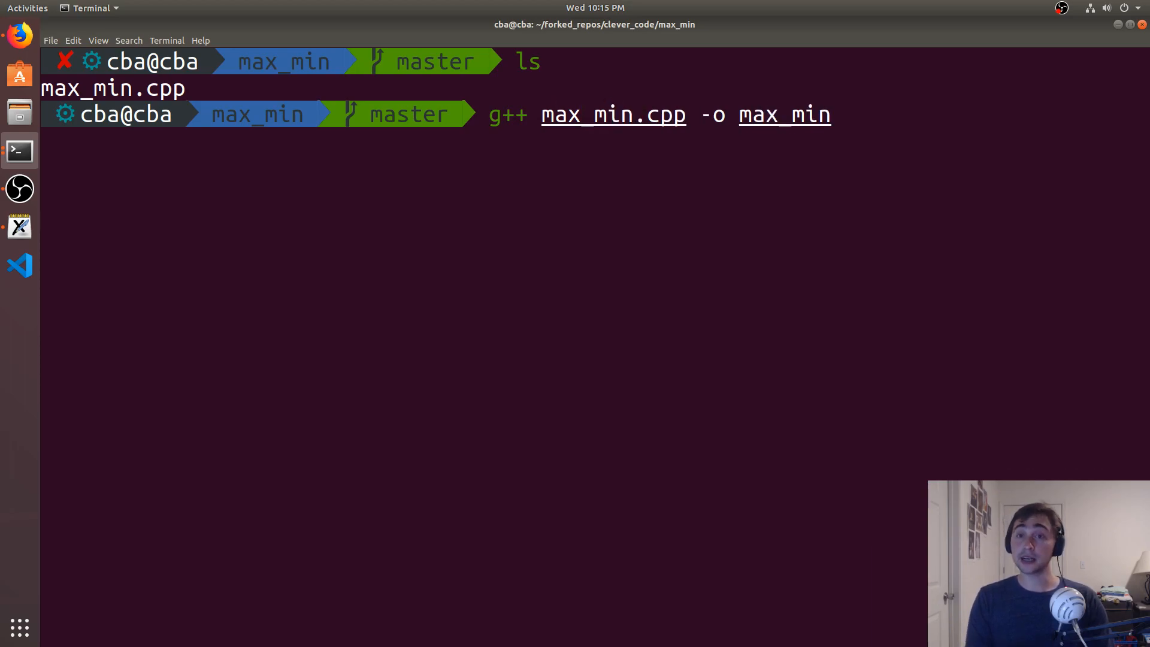
pyautogui.write('--std')
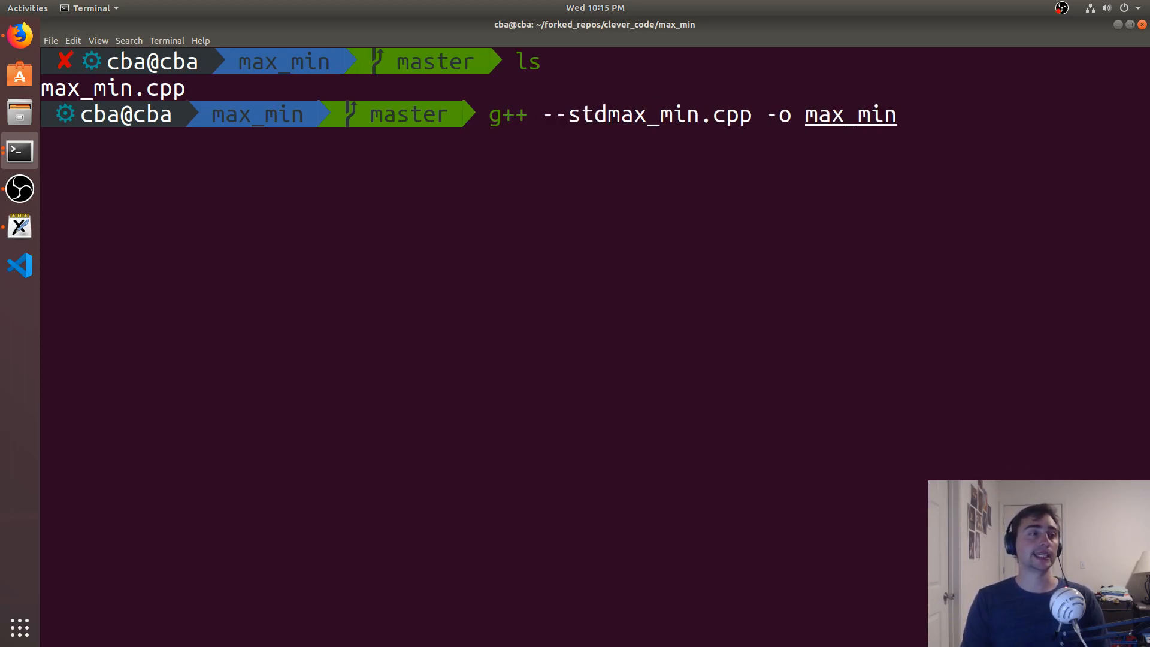
pyautogui.write('=c++1')
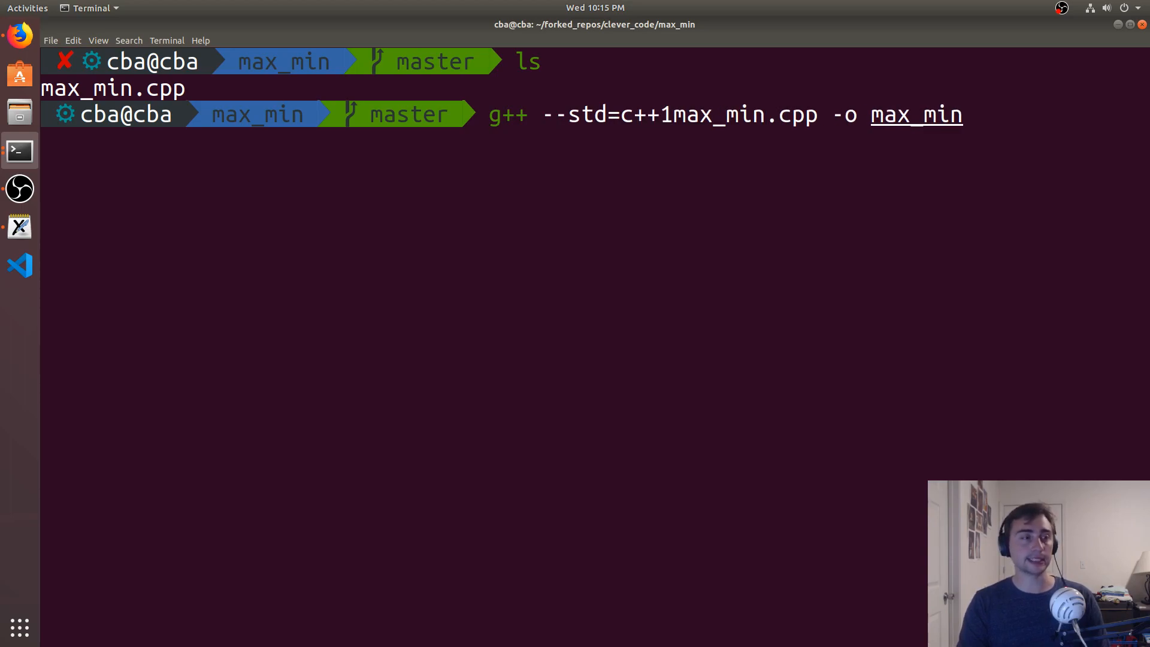
pyautogui.press('Return')
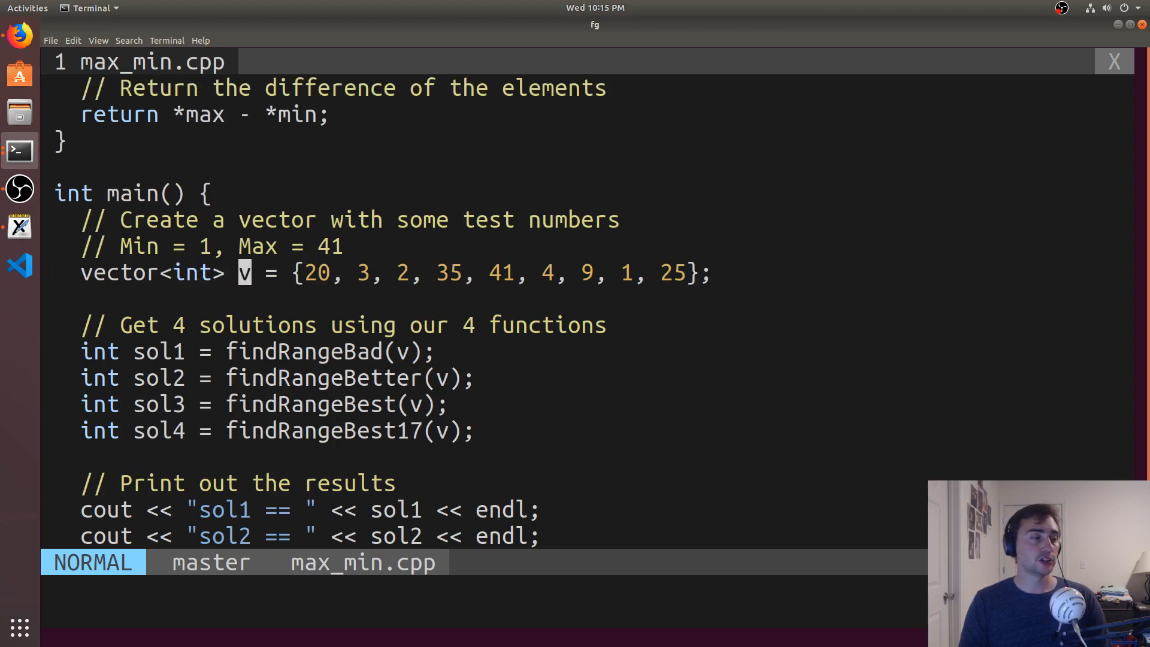
# Change the test vector's first element to 500 and leave insert mode.
pyautogui.write('500')
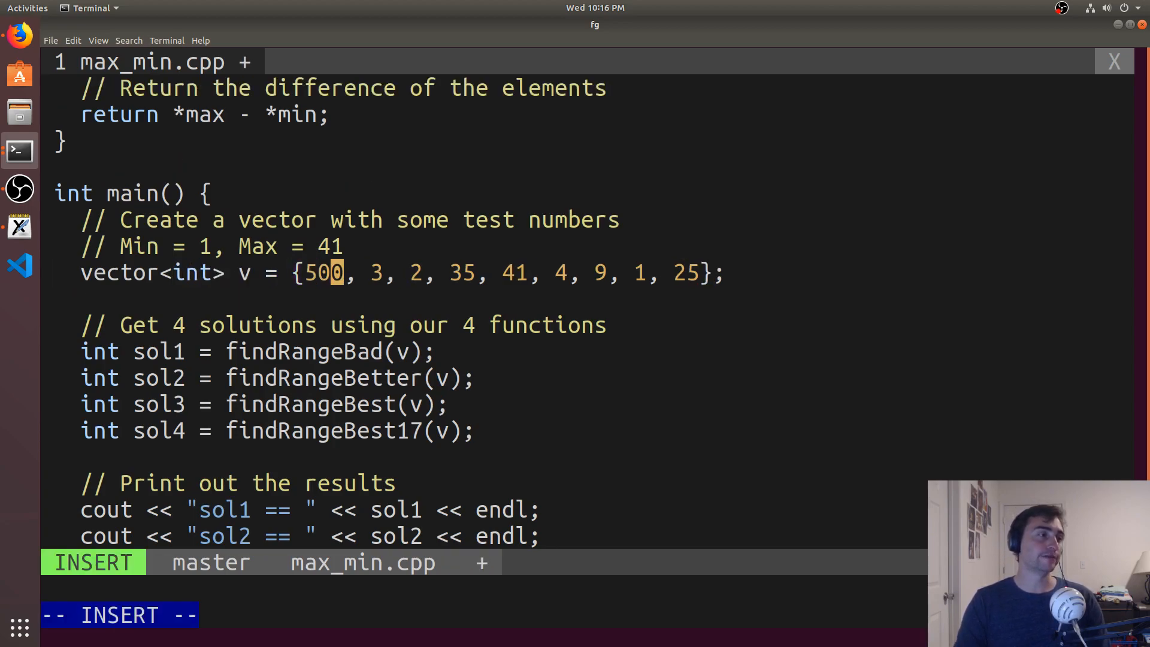
pyautogui.press('Escape')
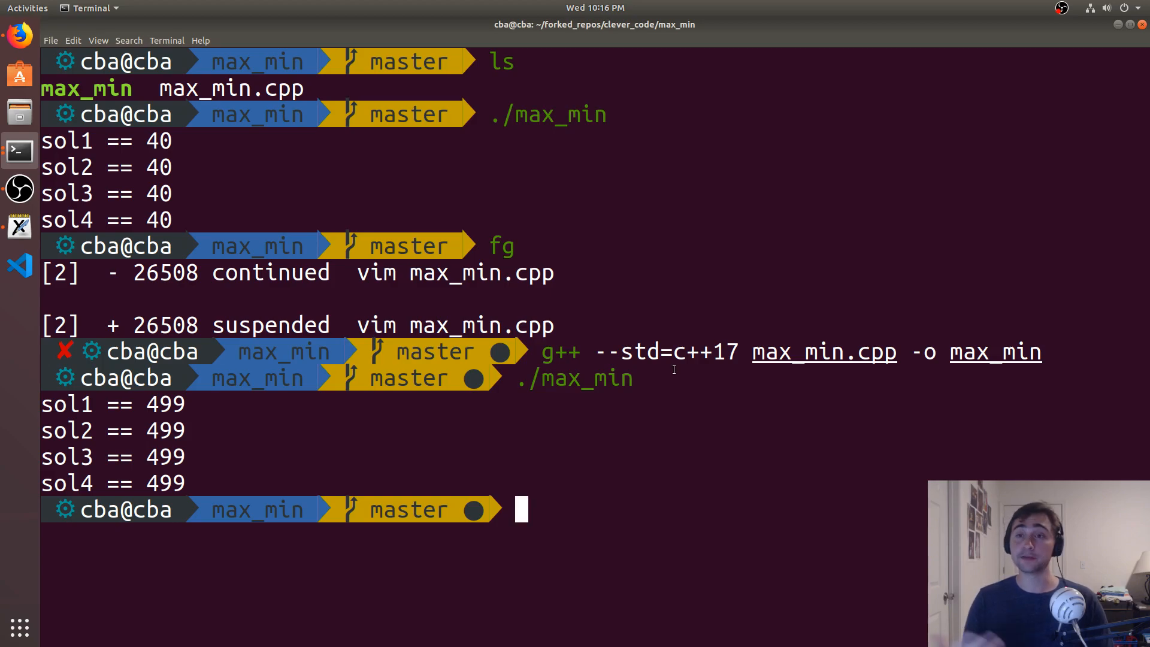
# Resume the suspended vim job with fg.
pyautogui.write('fg')
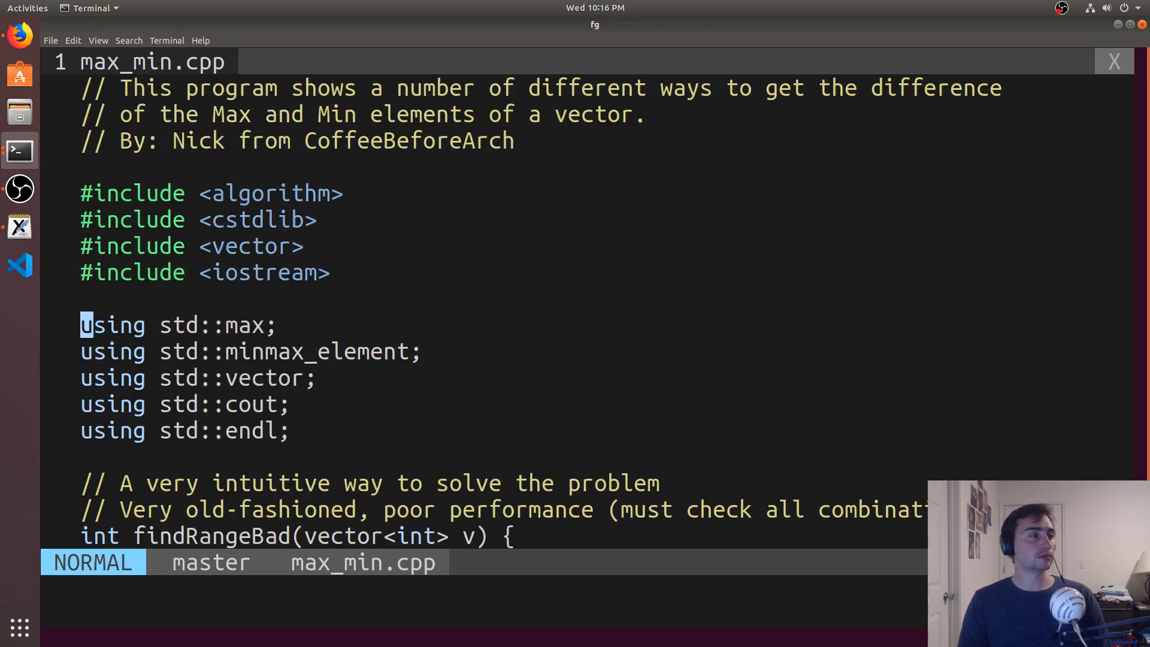
pyautogui.scroll(-3)
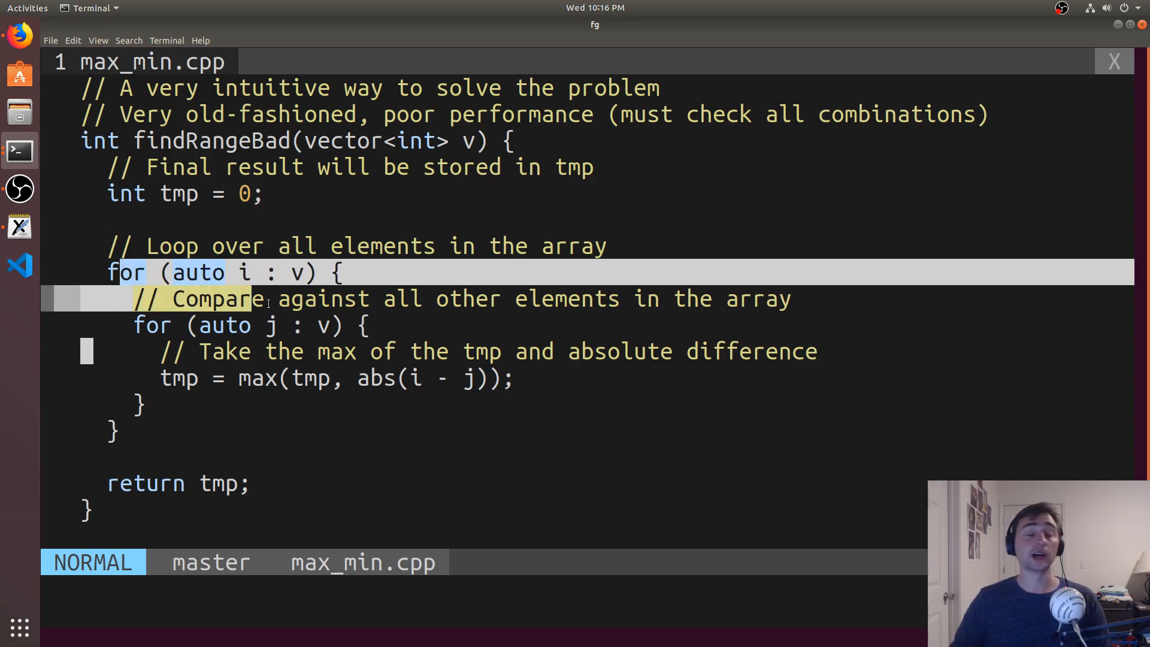
pyautogui.scroll(-3)
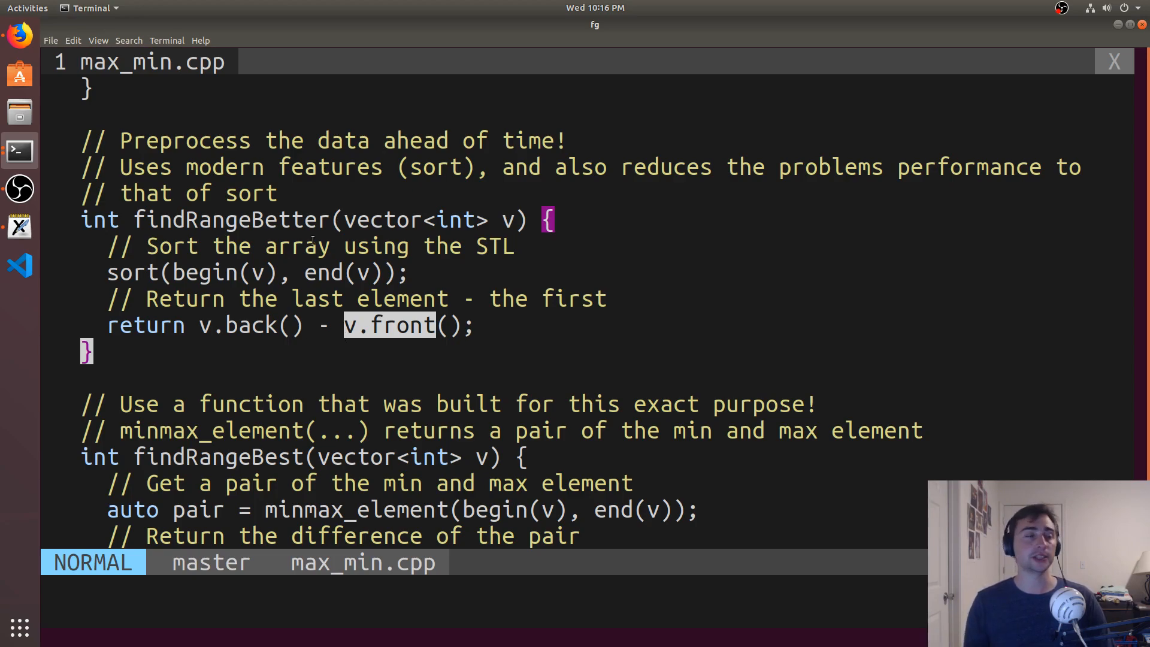
pyautogui.moveTo(549, 218)
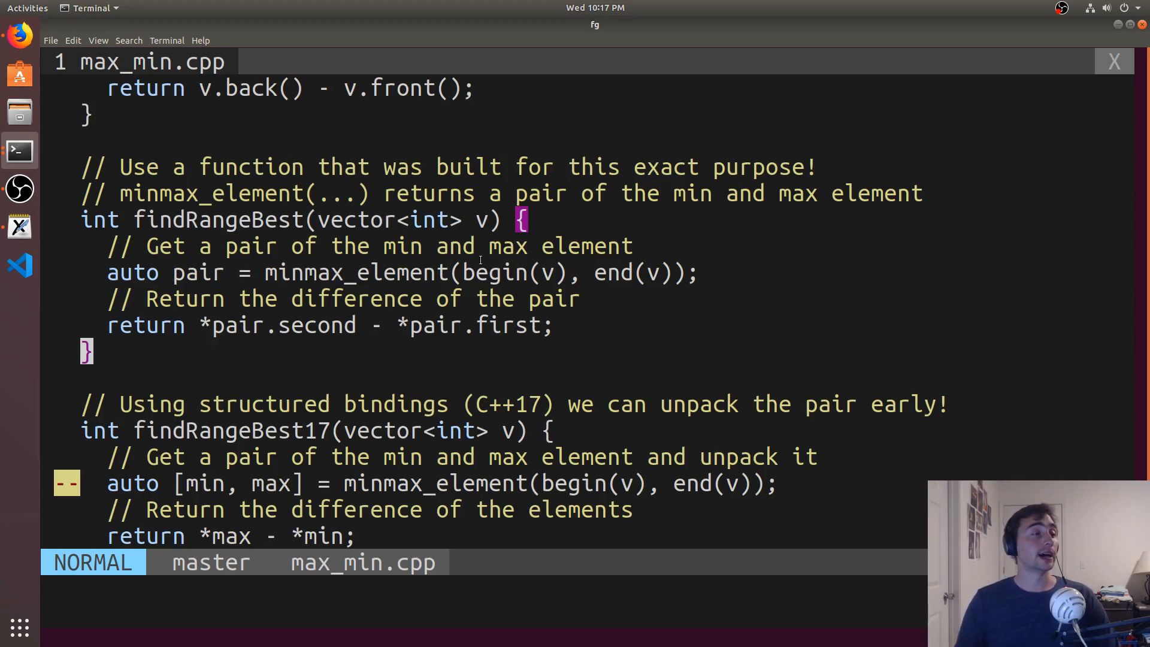
pyautogui.doubleClick(356, 273)
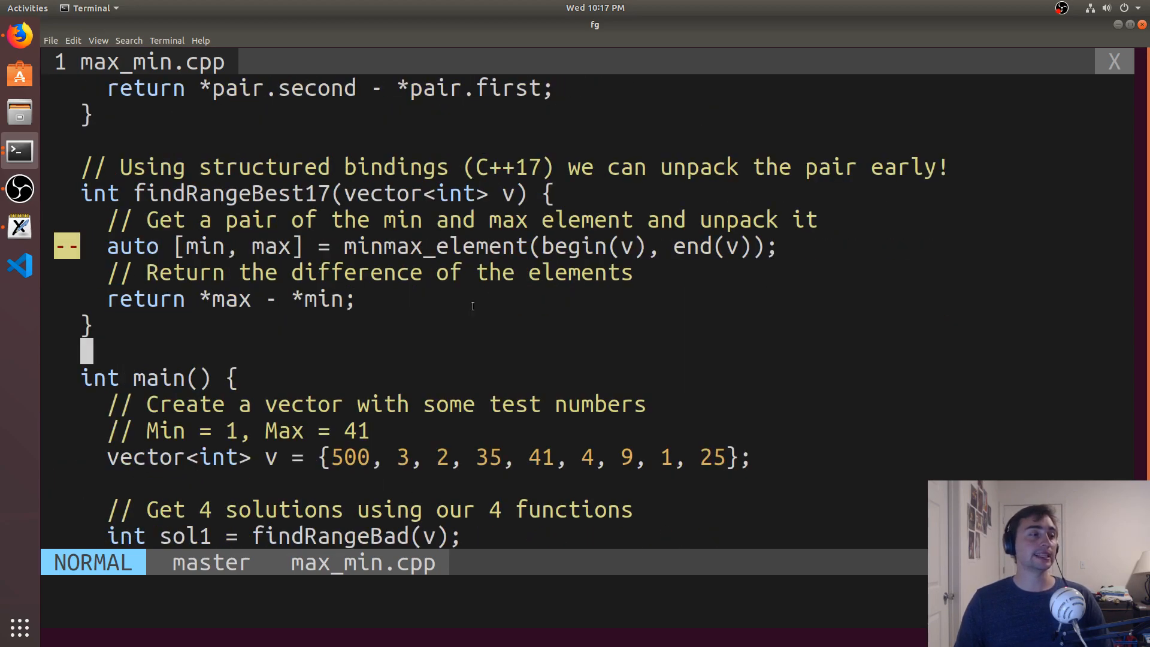
pyautogui.doubleClick(205, 247)
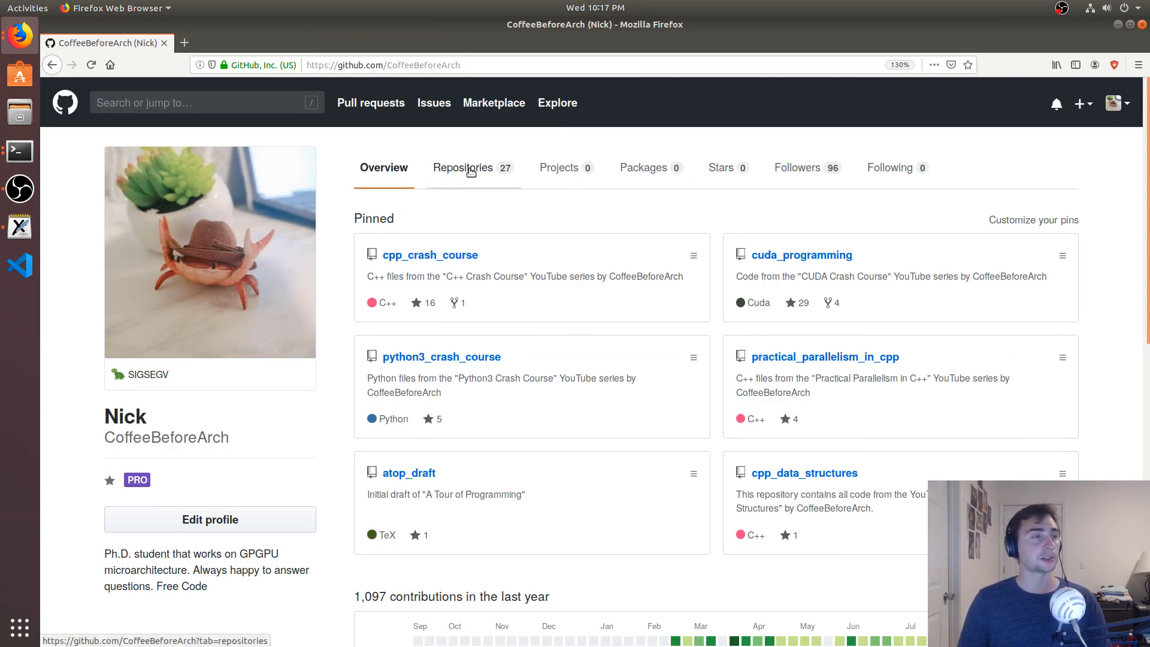
# Navigate from the Repositories list into clever_code, its max_min folder, and max_min.cpp.
pyautogui.click(462, 168)
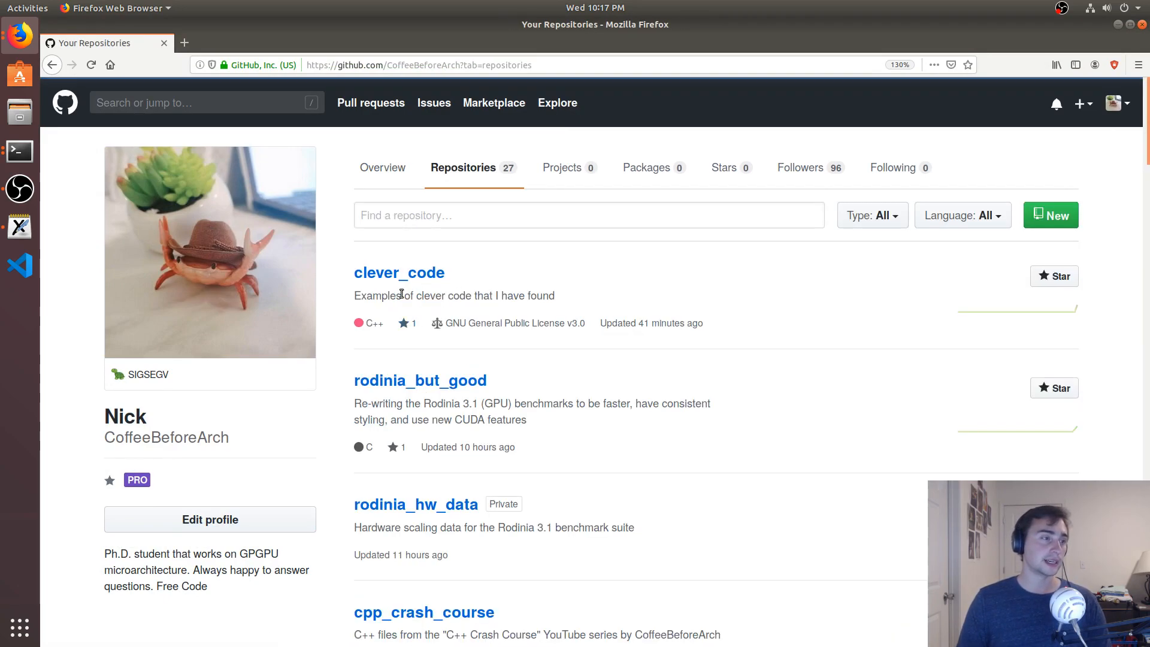
pyautogui.click(399, 272)
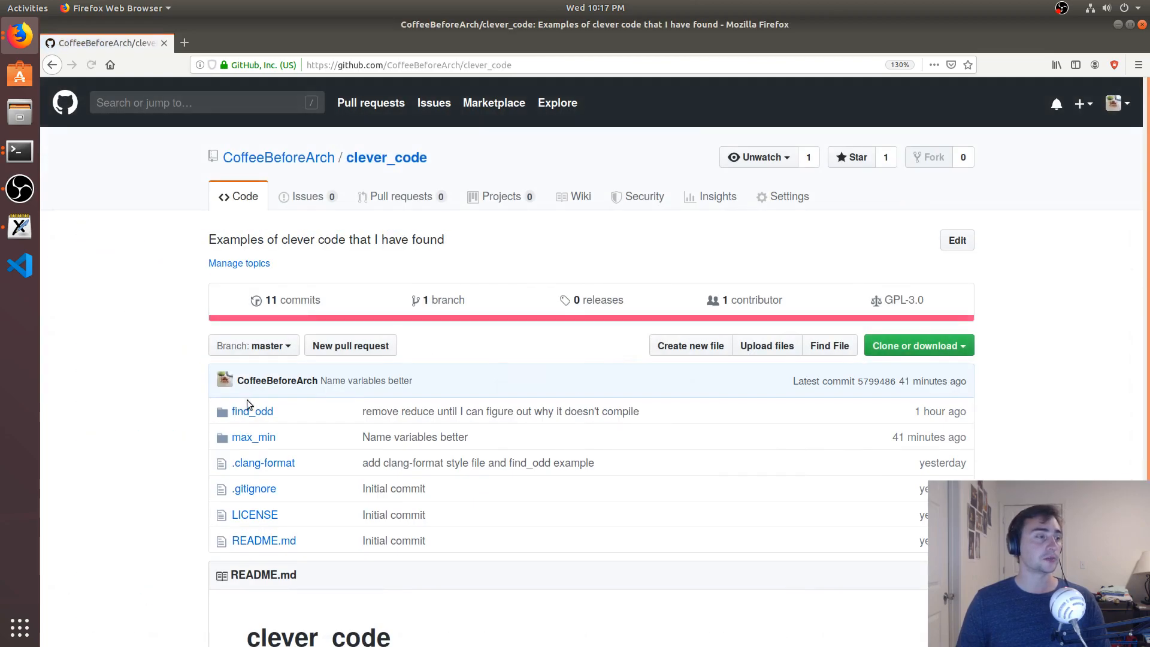
pyautogui.click(253, 436)
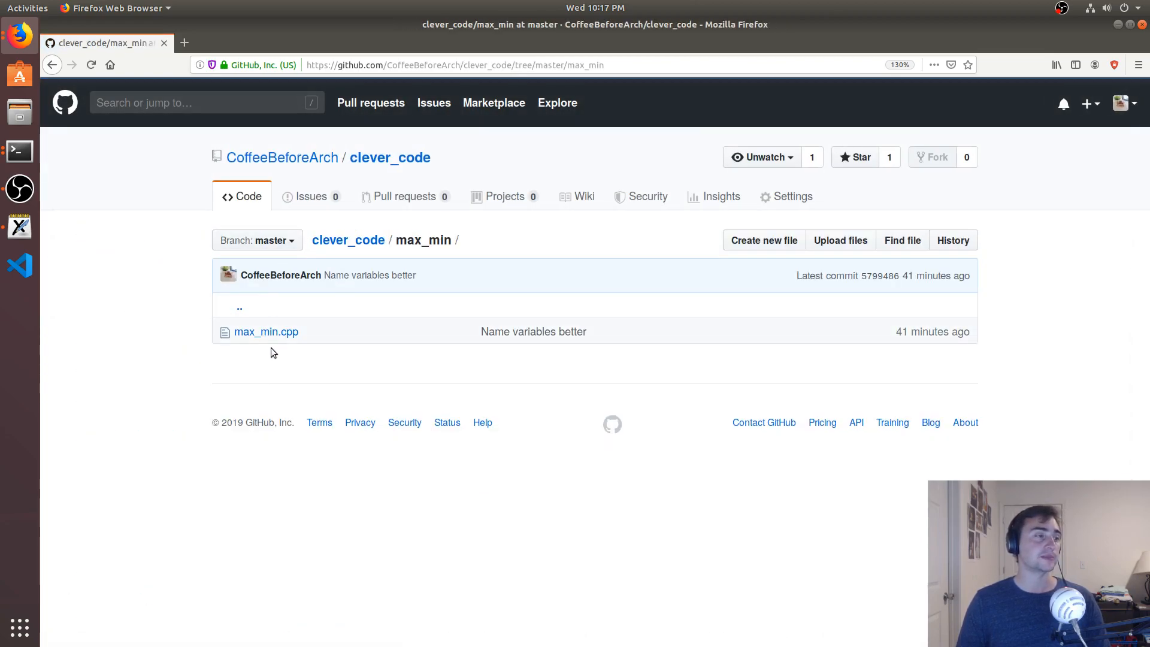
pyautogui.click(266, 332)
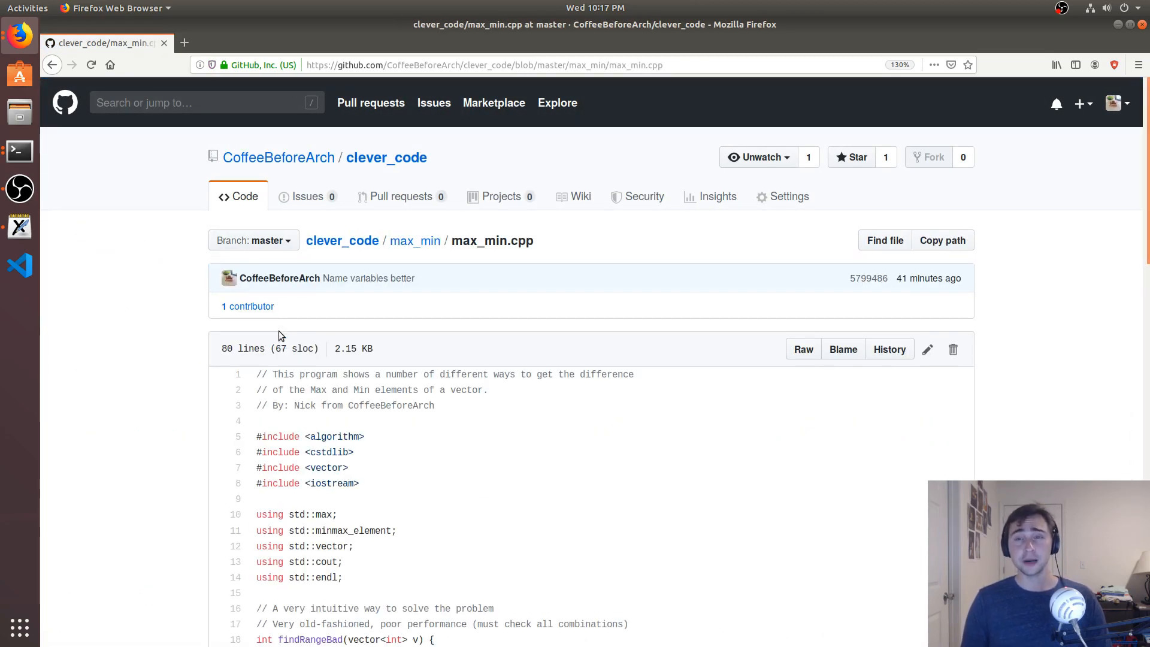